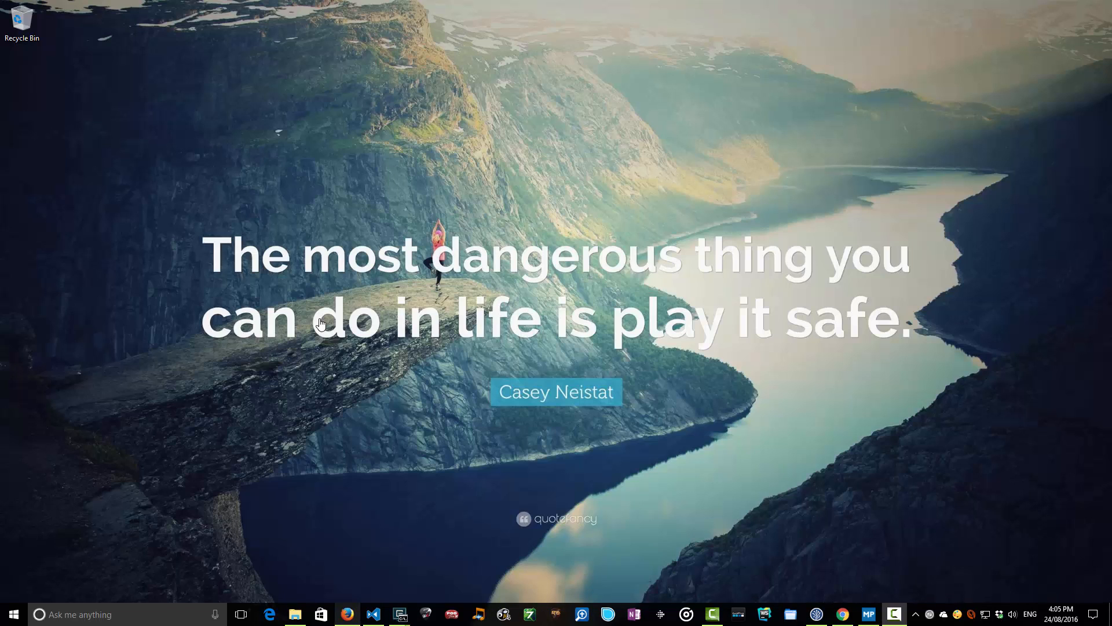
- Bring up Visual Studio Code showing feed.component.html beside the TwitNg app in Chrome
left_click(842, 614)
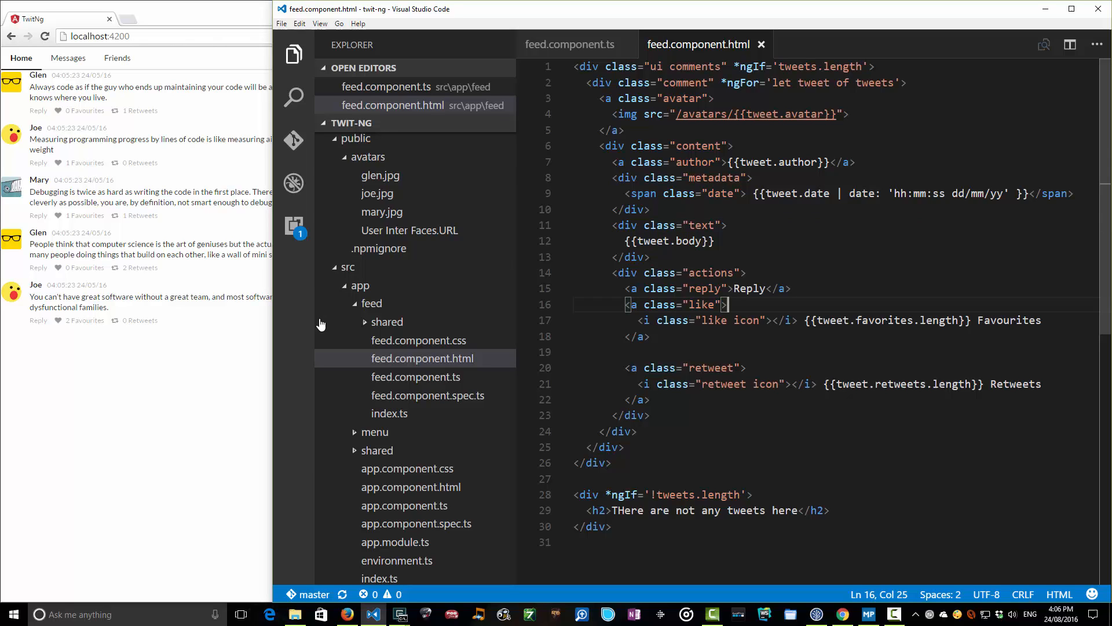
- Bind the like link to (click)='OnFavorite()' and the retweet link to (click)='OnRetweet()'
type("(")
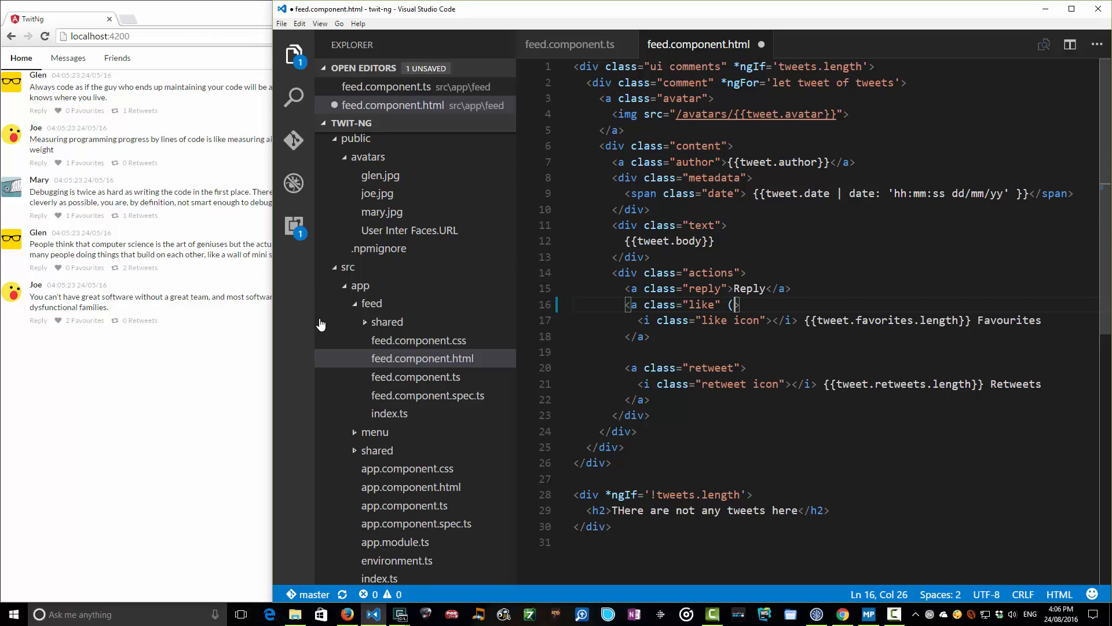
type("click)")
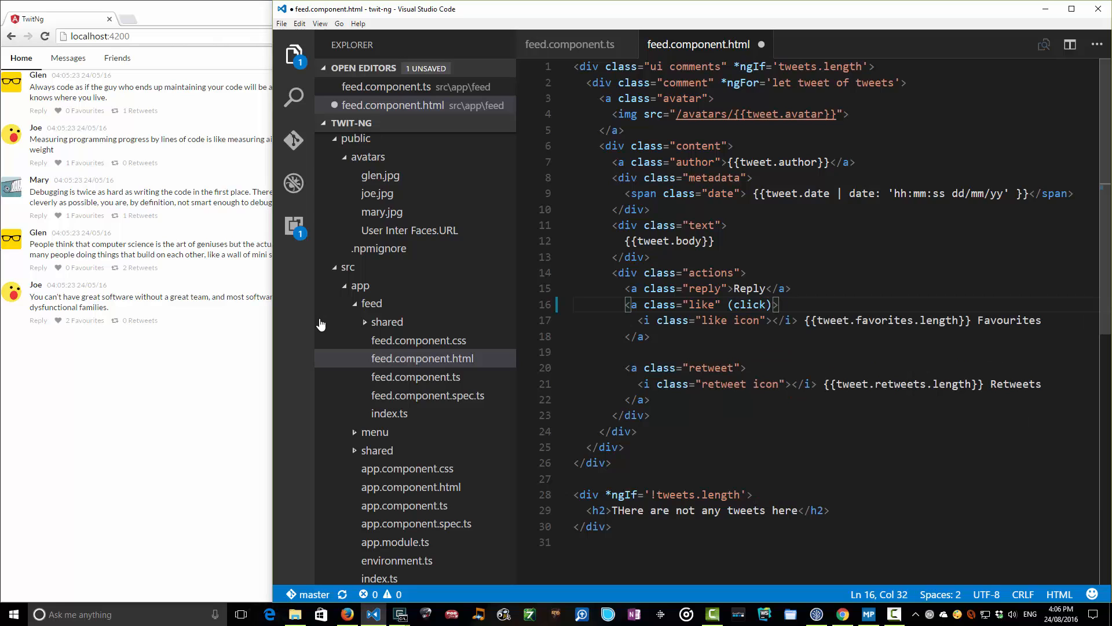
type("='")
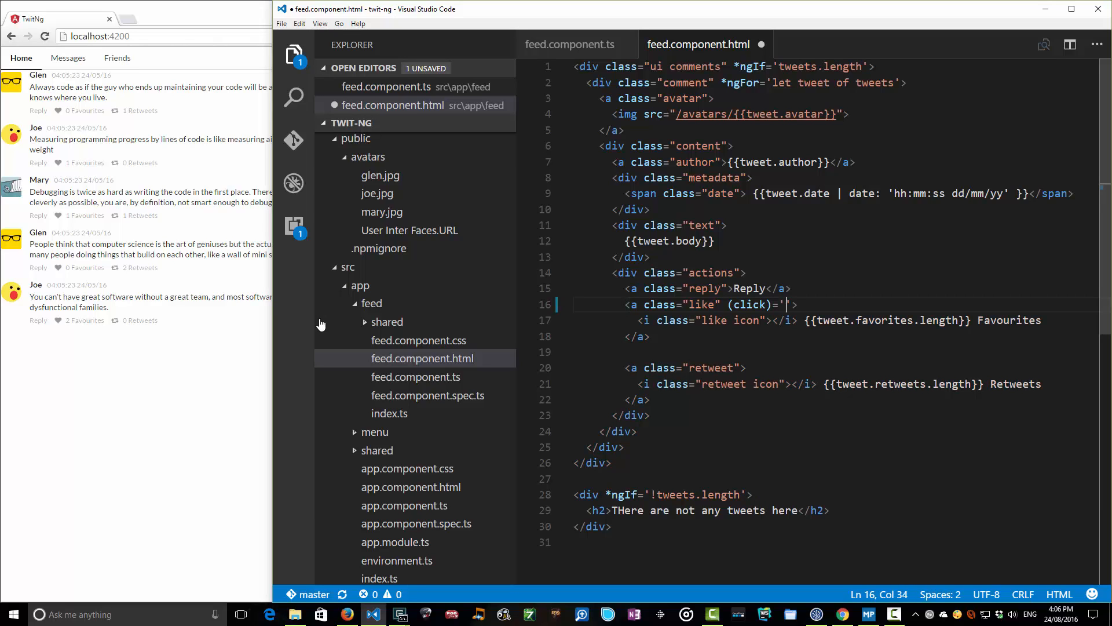
type("0")
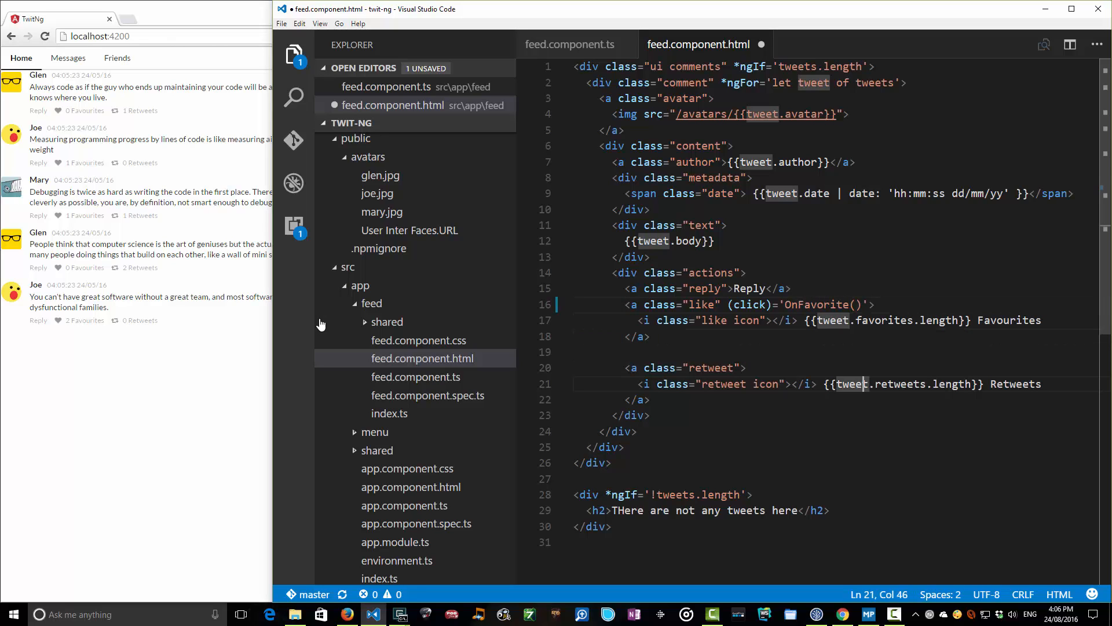
type("(click)=''")
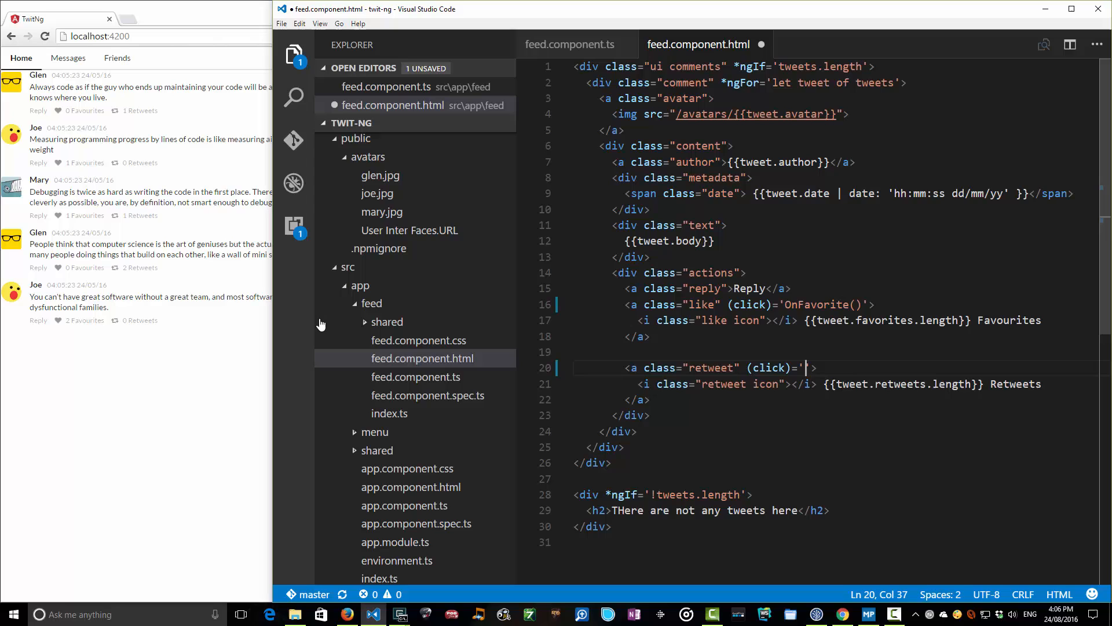
type("OnRetwee")
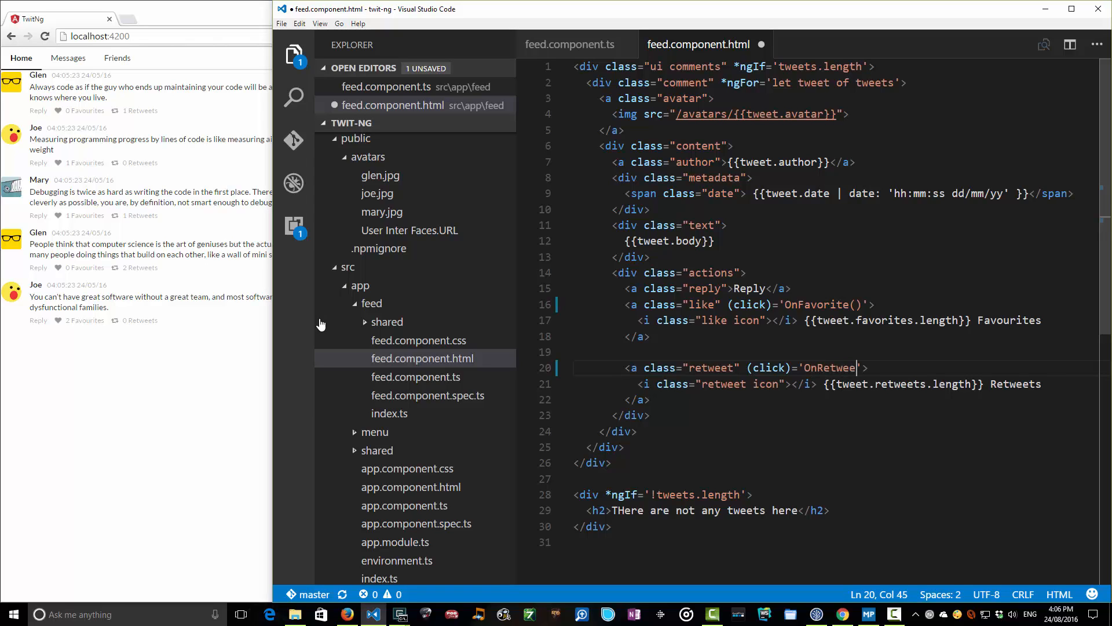
type("()")
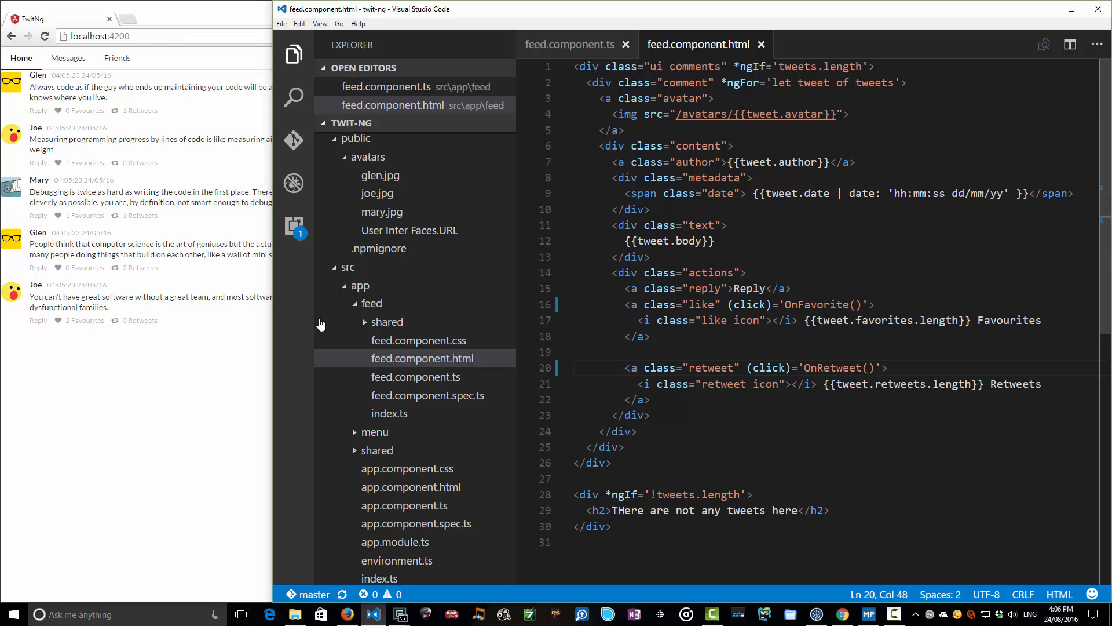
left_click(571, 44)
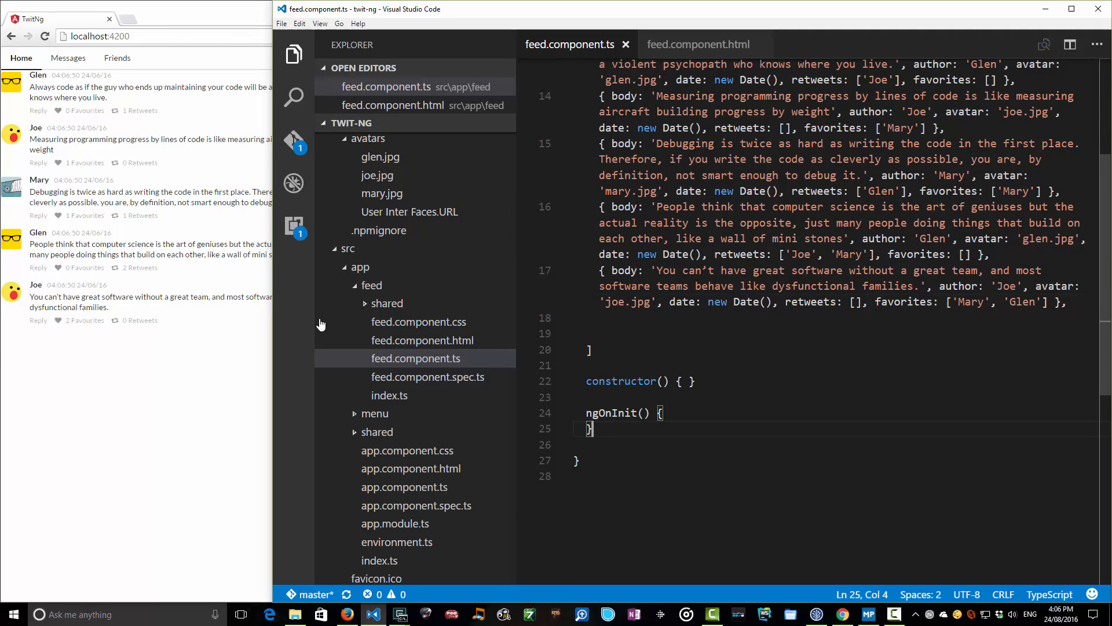
- Write OnFavorite() logging "favorites" and OnRetweet() logging "retweets", and save feed.component.ts
type("OnFarov")
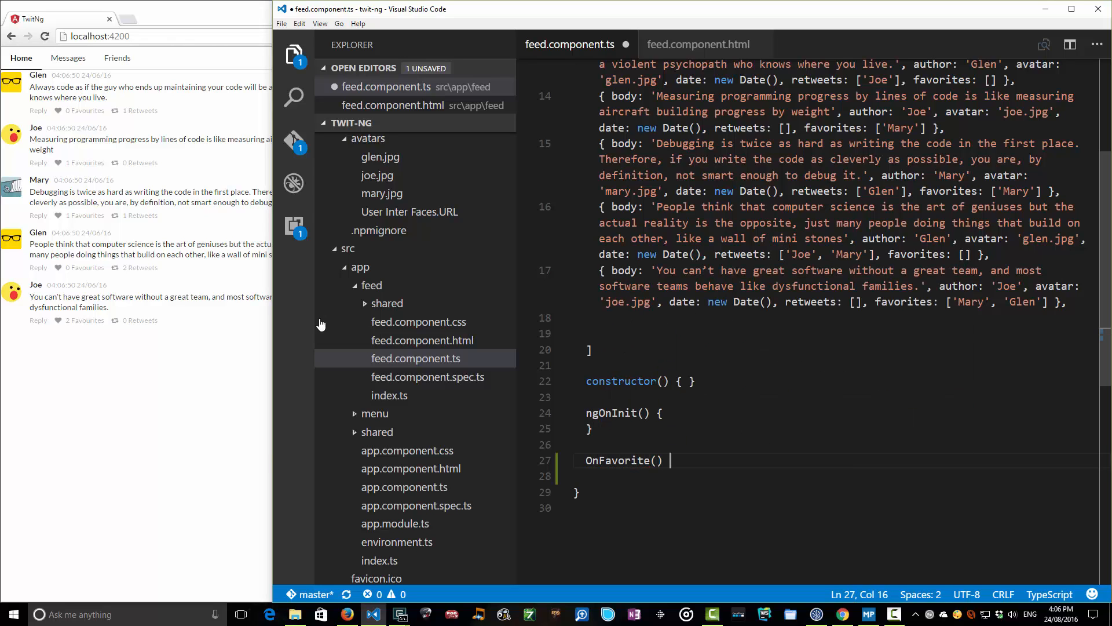
type("{")
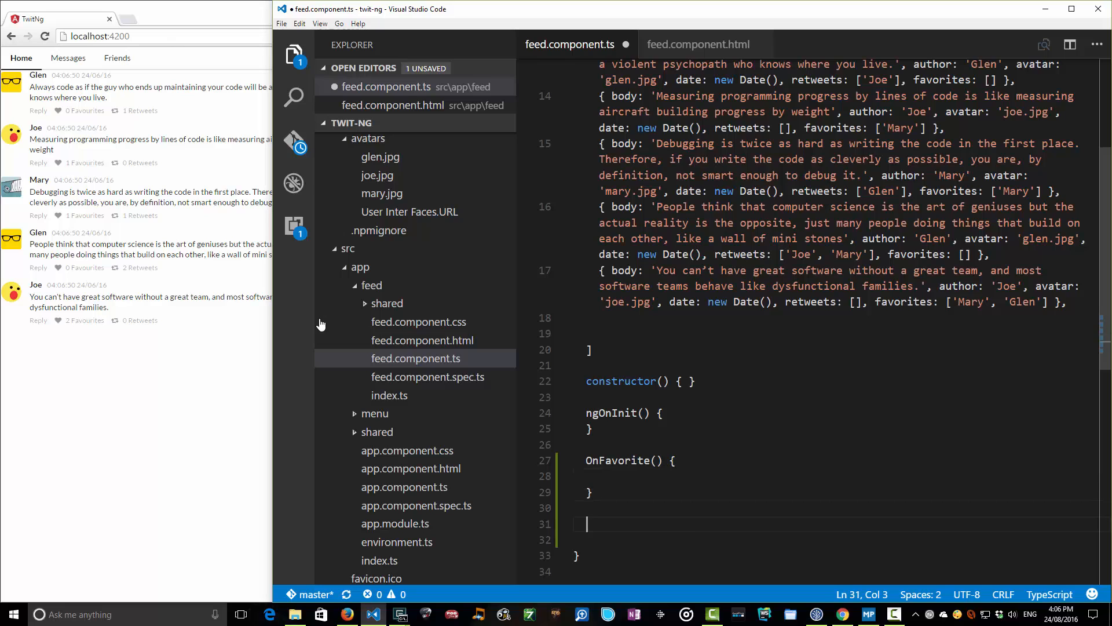
type("OnRetweet() {")
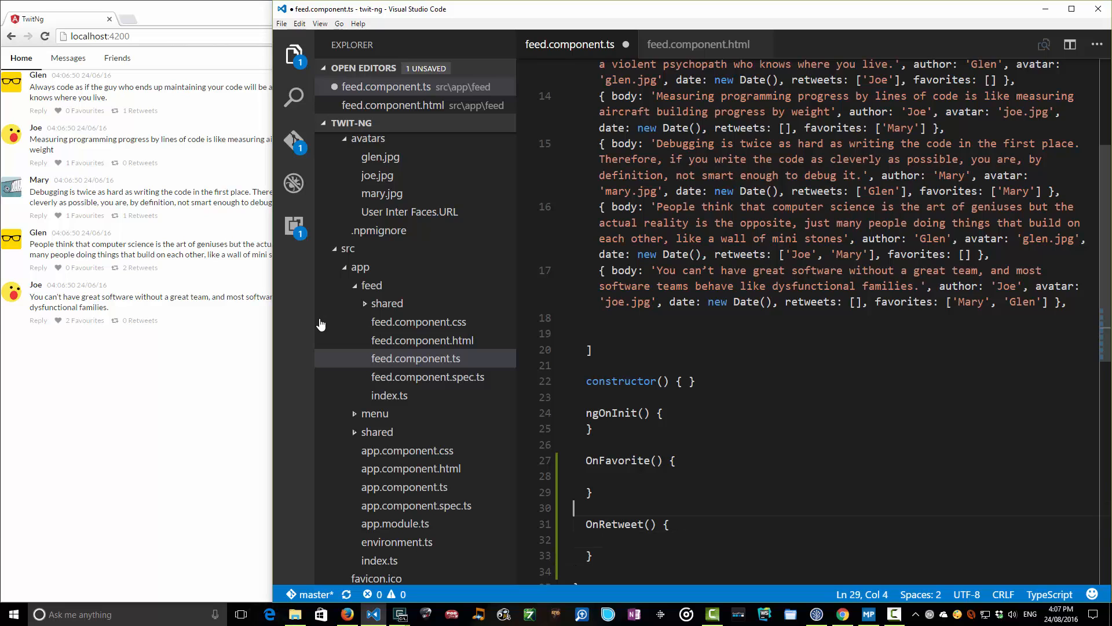
type("console.")
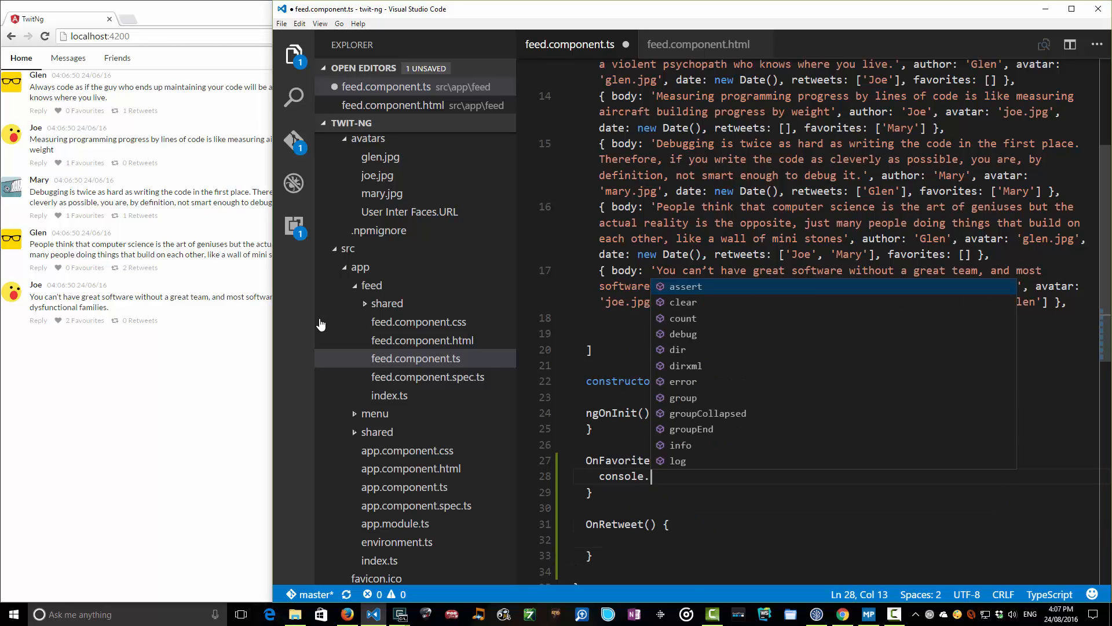
type("log(\"\")")
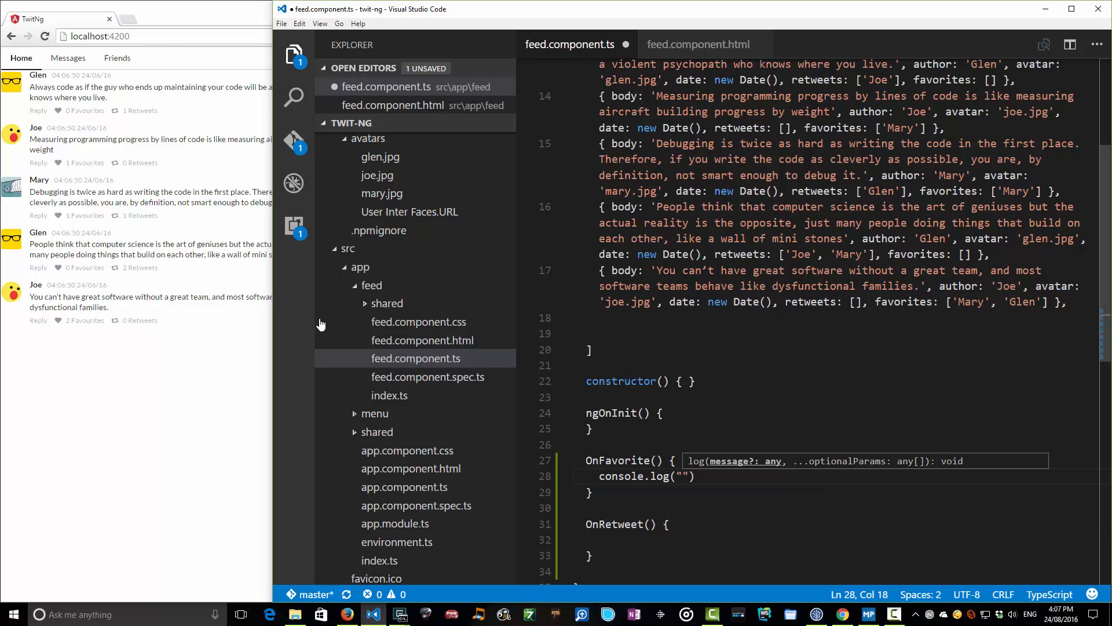
type("Favo")
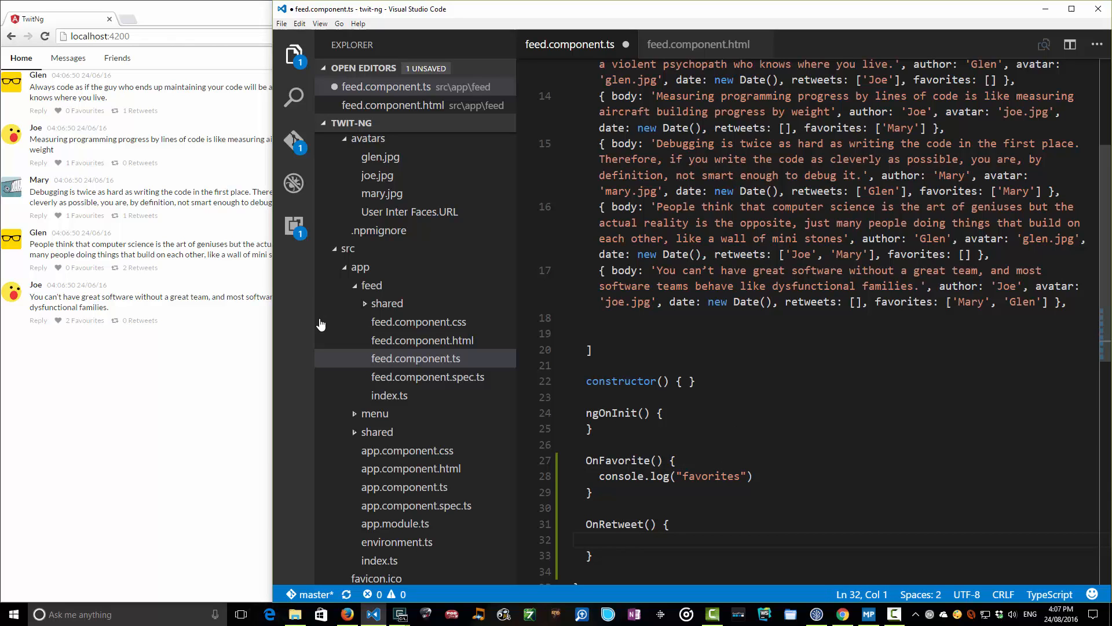
type("console.log()")
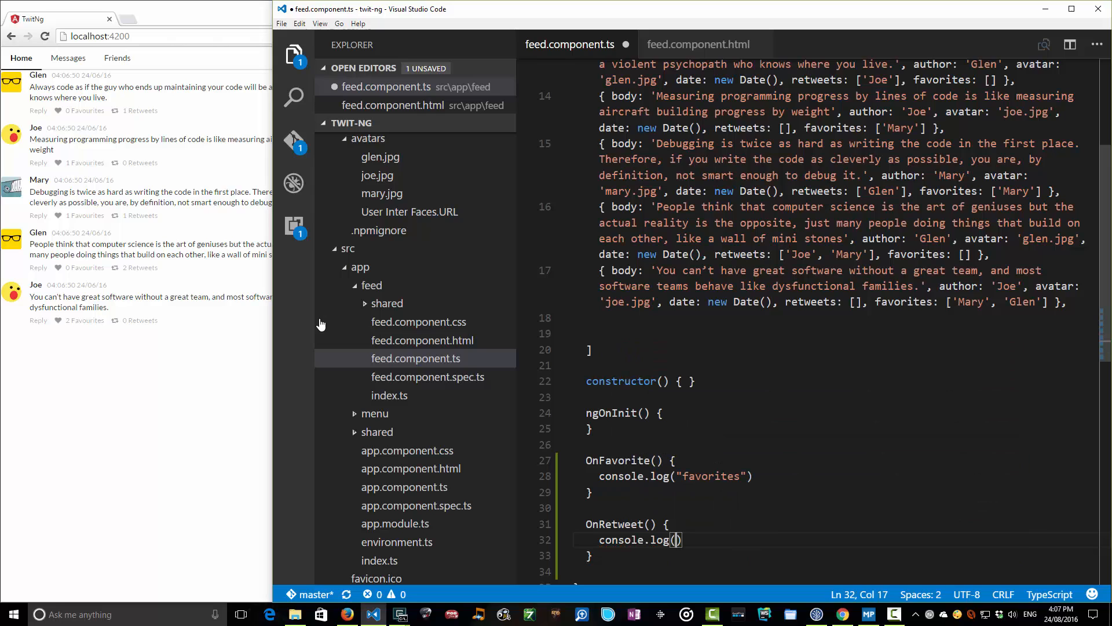
type("re\"")
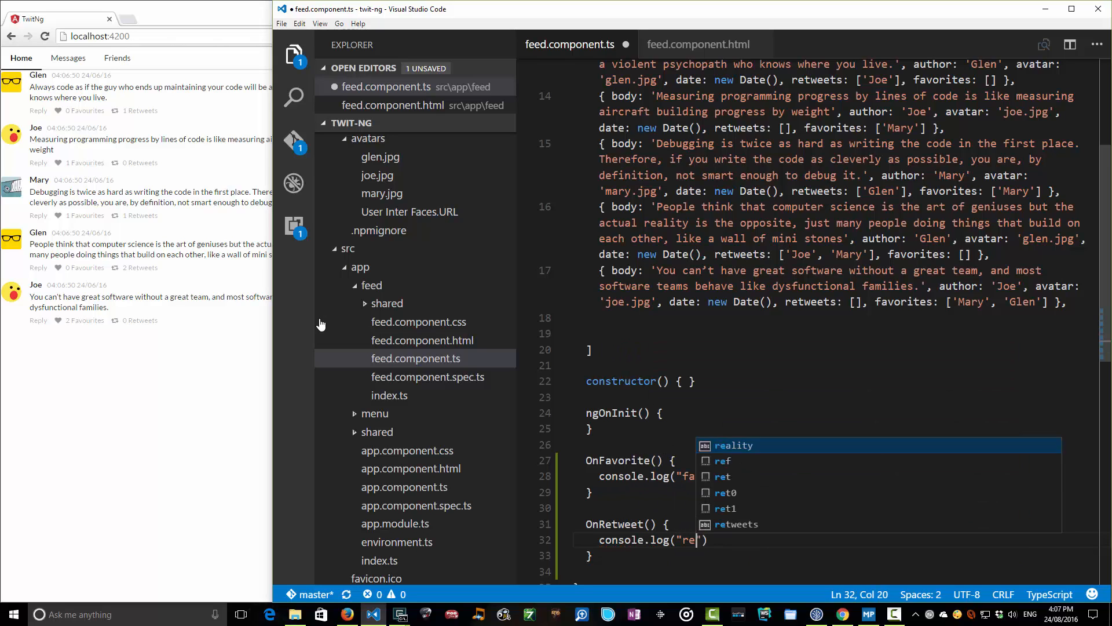
type("tweets")
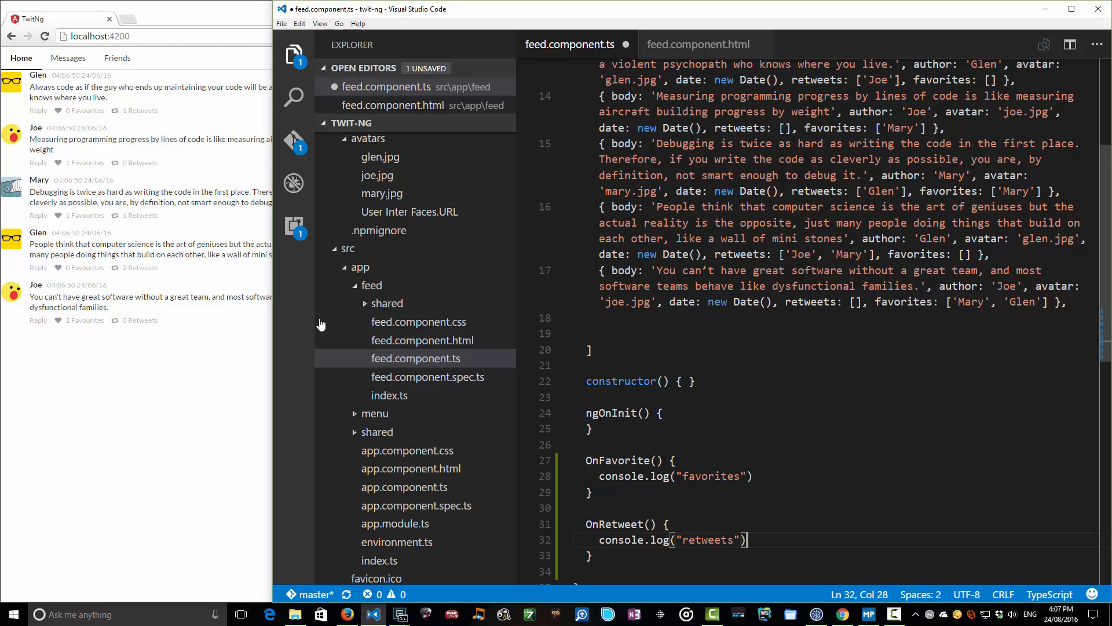
key("ctrl+s")
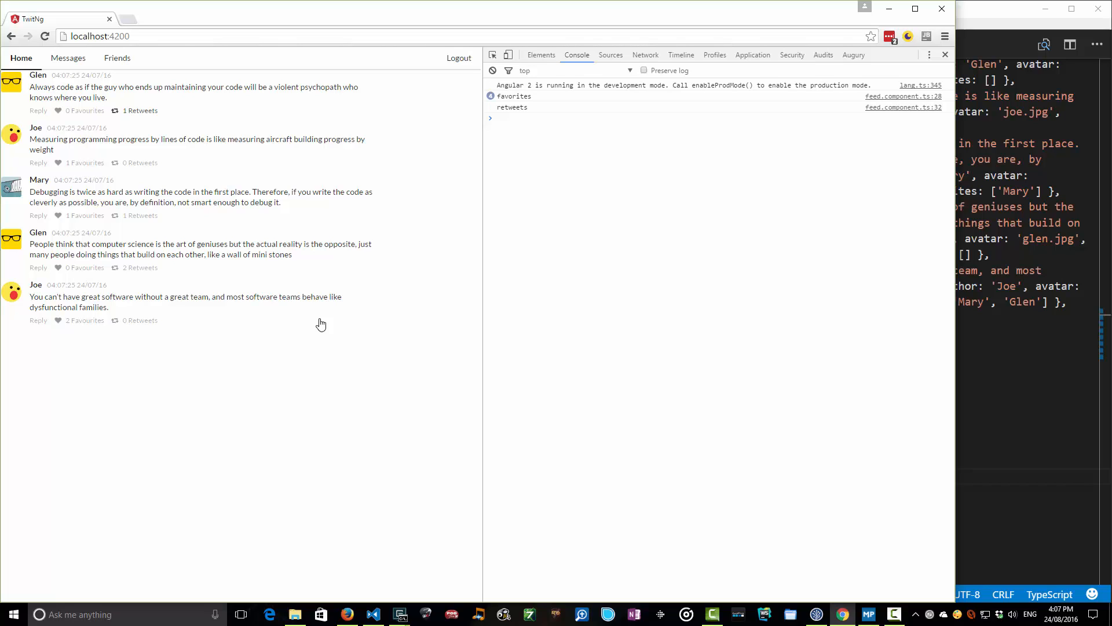
- Test the Favourites and Retweets links and confirm the console logs favorites and retweets
left_click(140, 110)
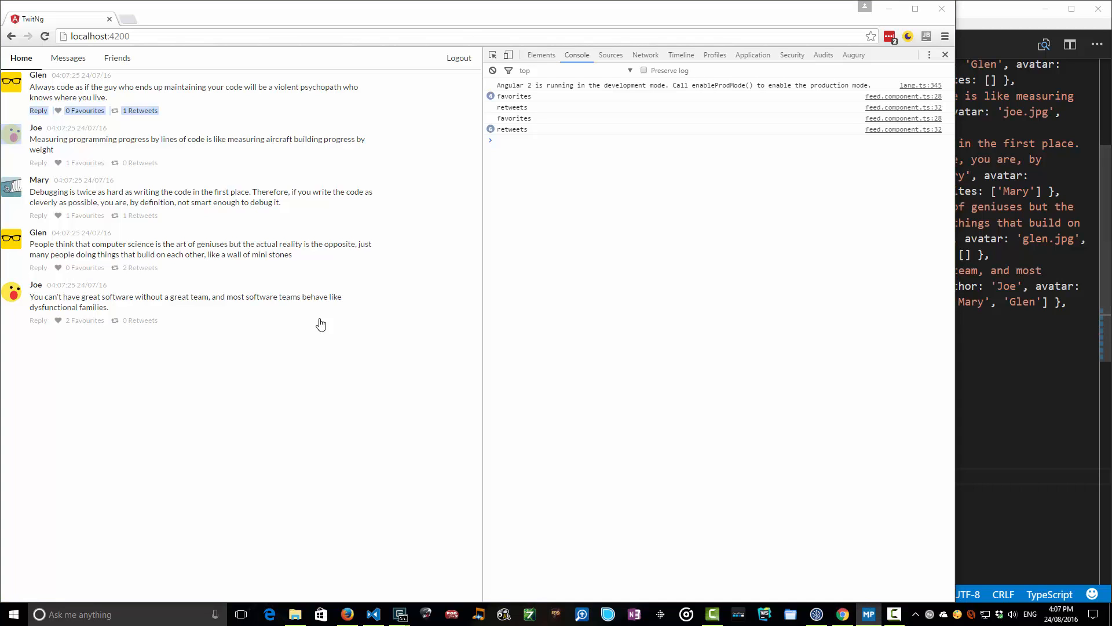
left_click(372, 615)
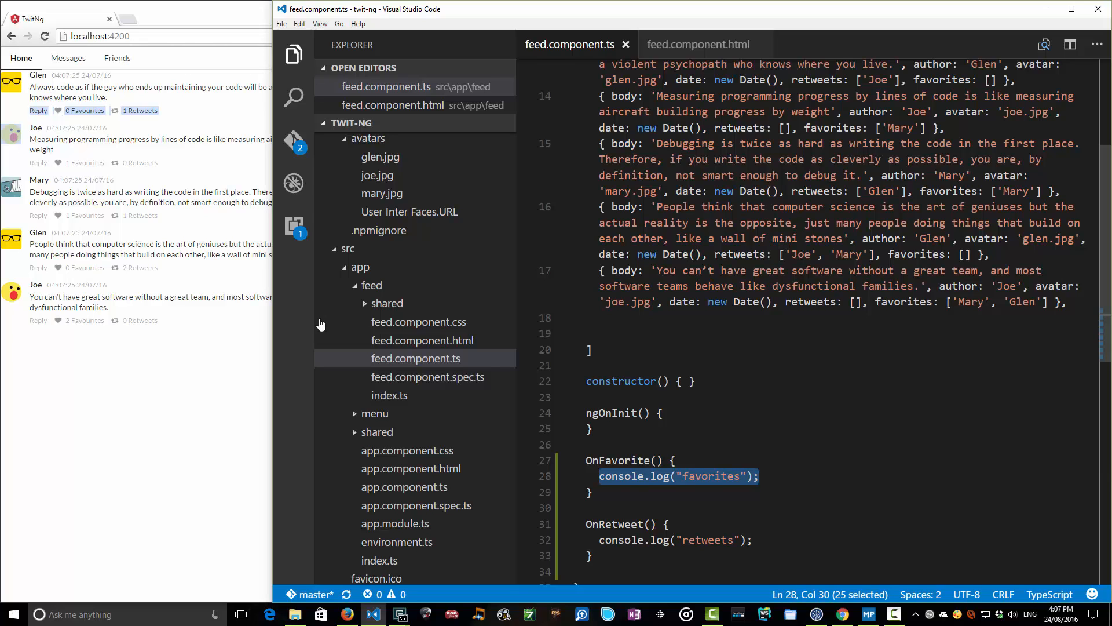
- Change the template handlers to OnFavorite(tweet) and OnRetweet(tweet)
left_click(698, 44)
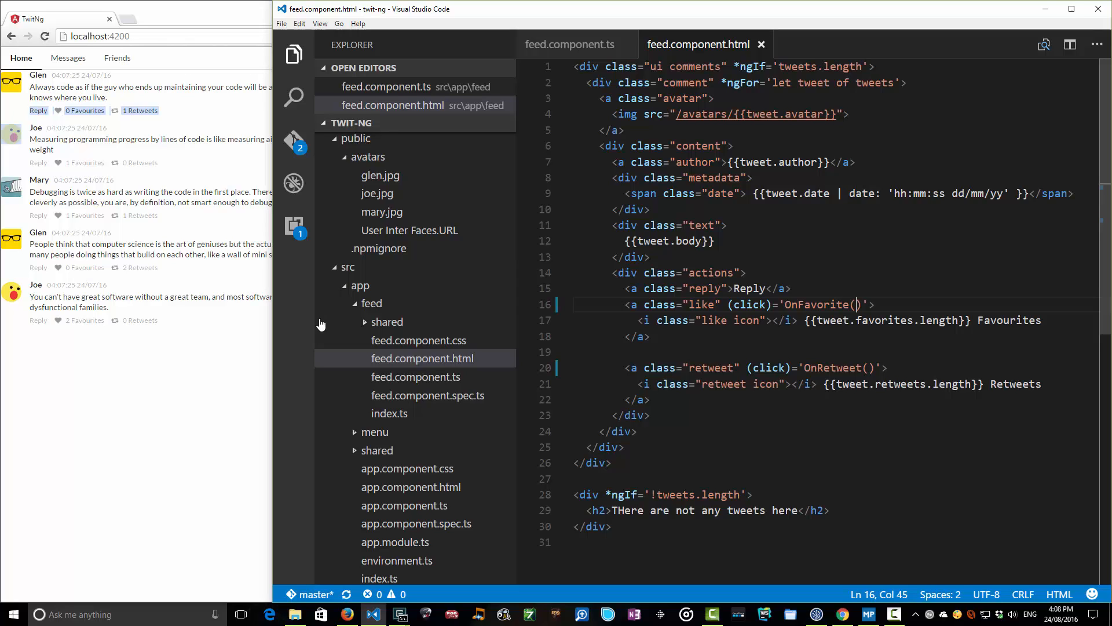
type("tweet")
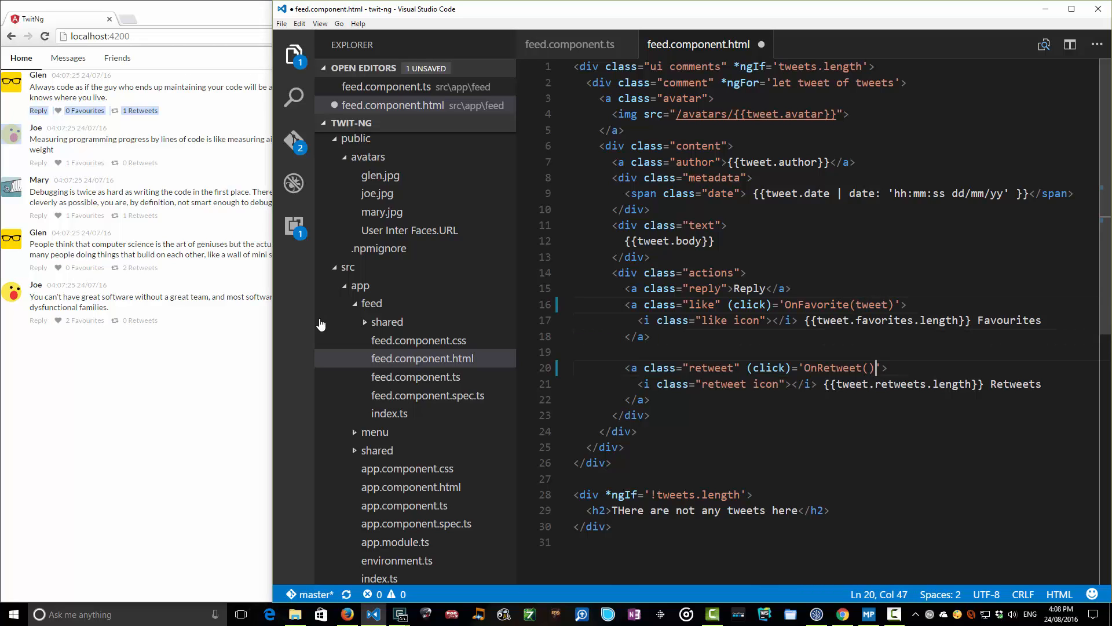
type("tweet")
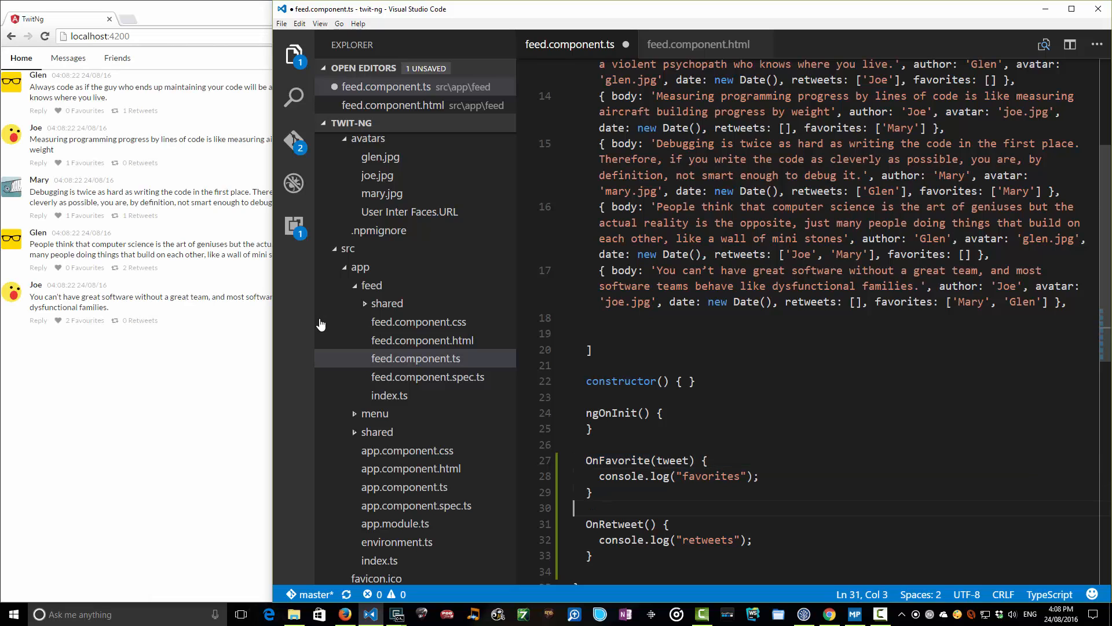
- Give both handlers a tweet parameter and log it, e.g. console.log("favorites", tweet)
type("tweet")
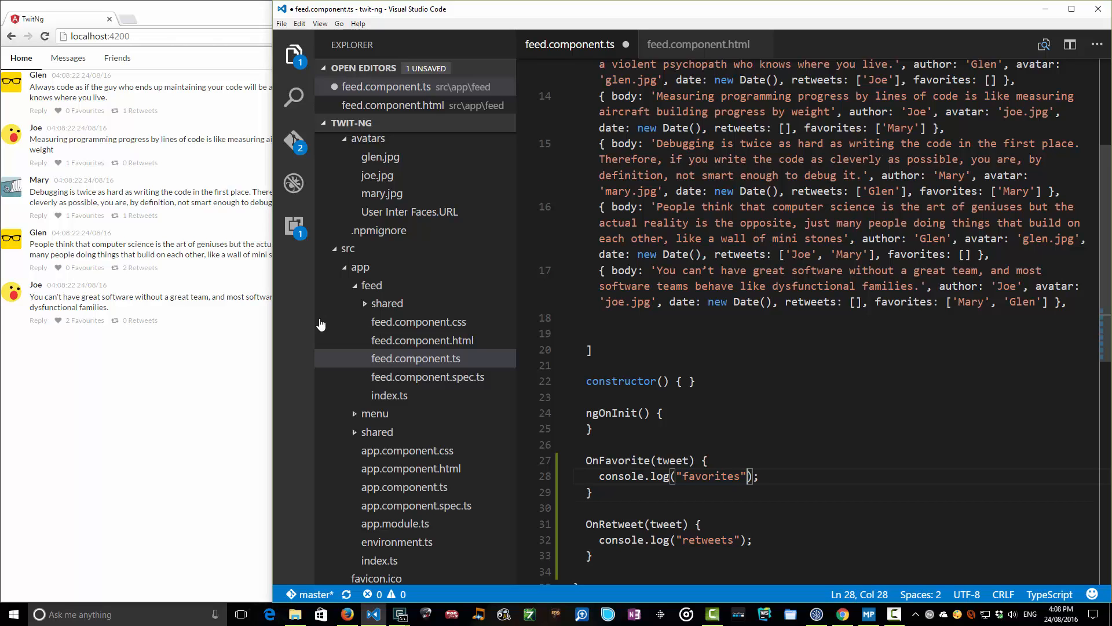
type(", tweet")
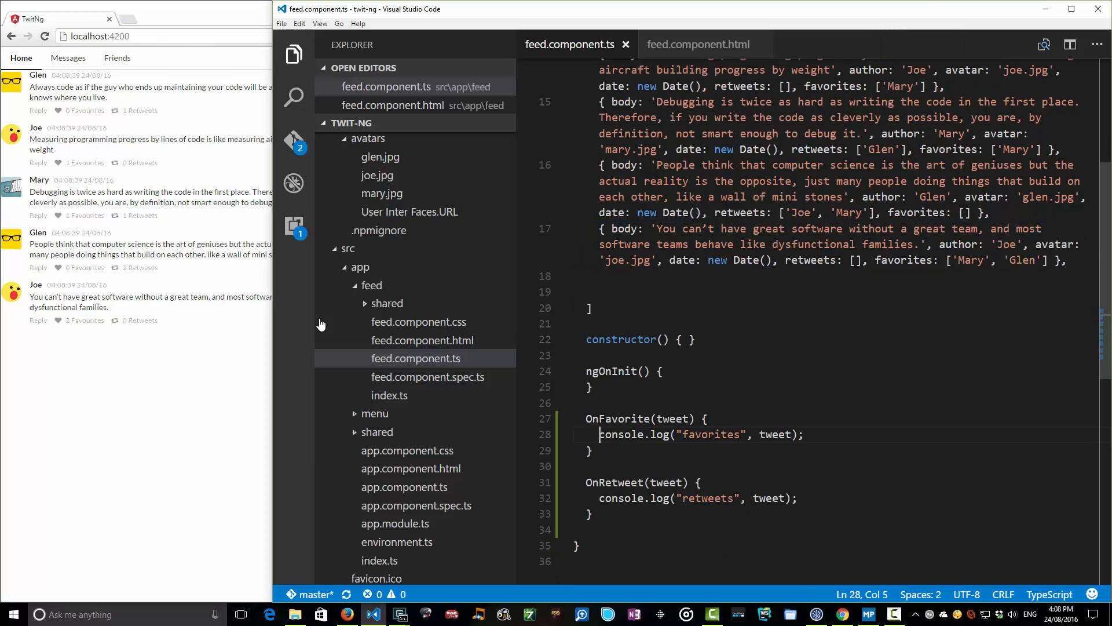
- Replace OnFavorite's log statement with tweet.favorites.push('Glen')
left_click_drag(600, 434, 805, 434)
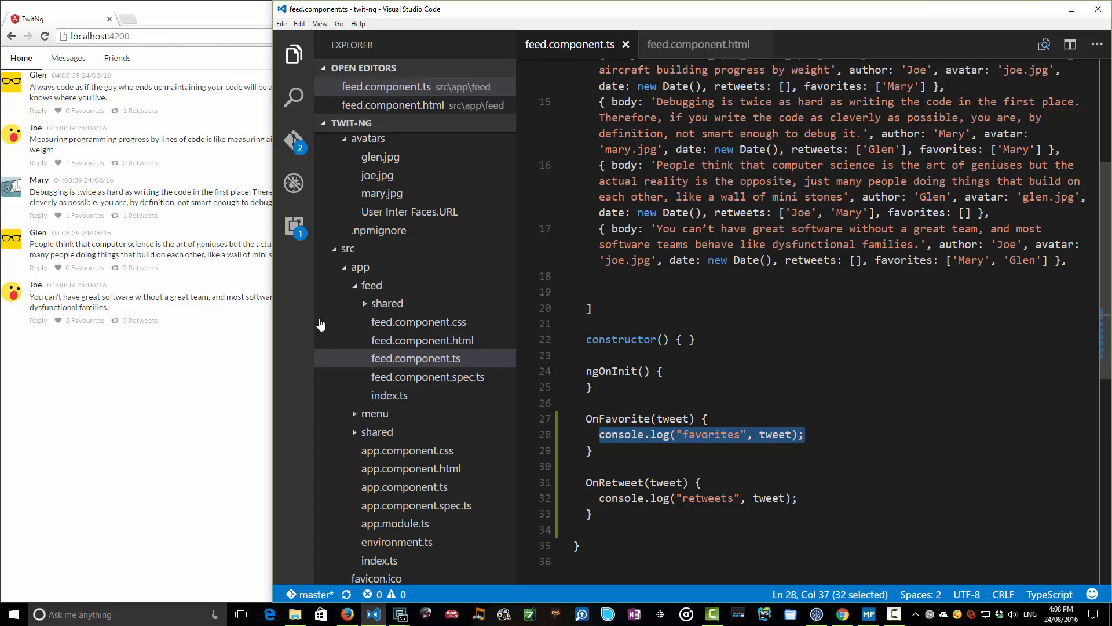
type("tweet.f")
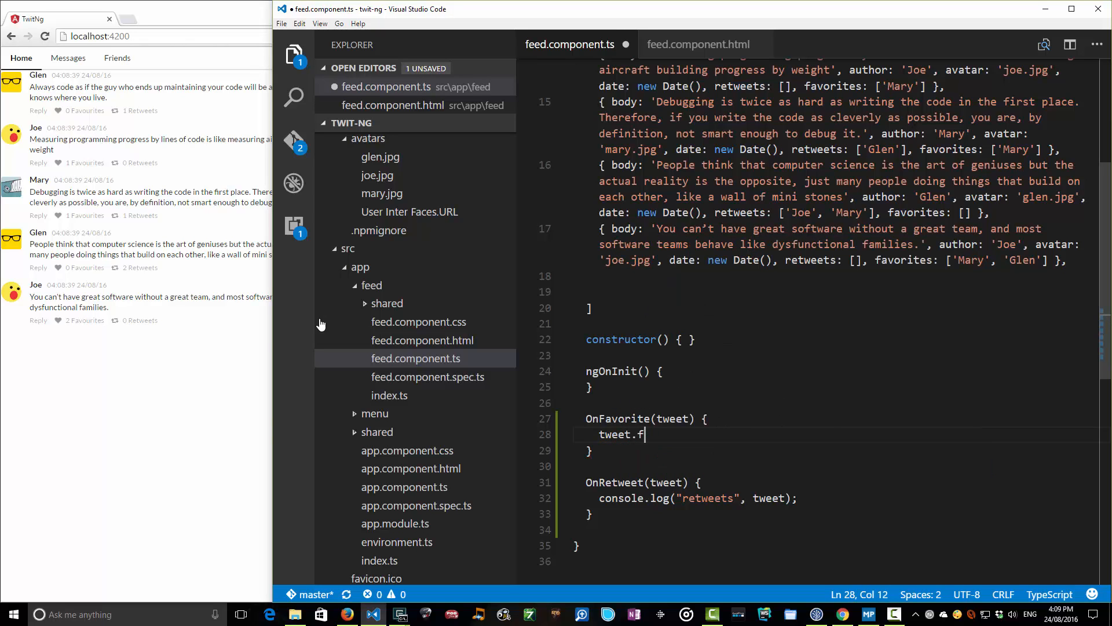
type("avr")
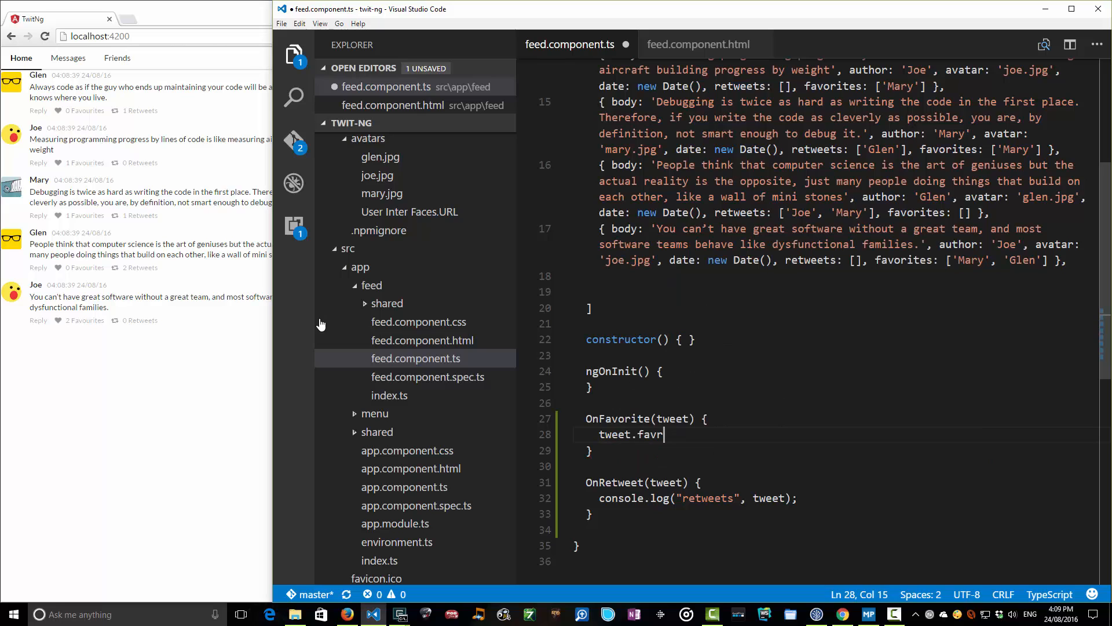
type("orites")
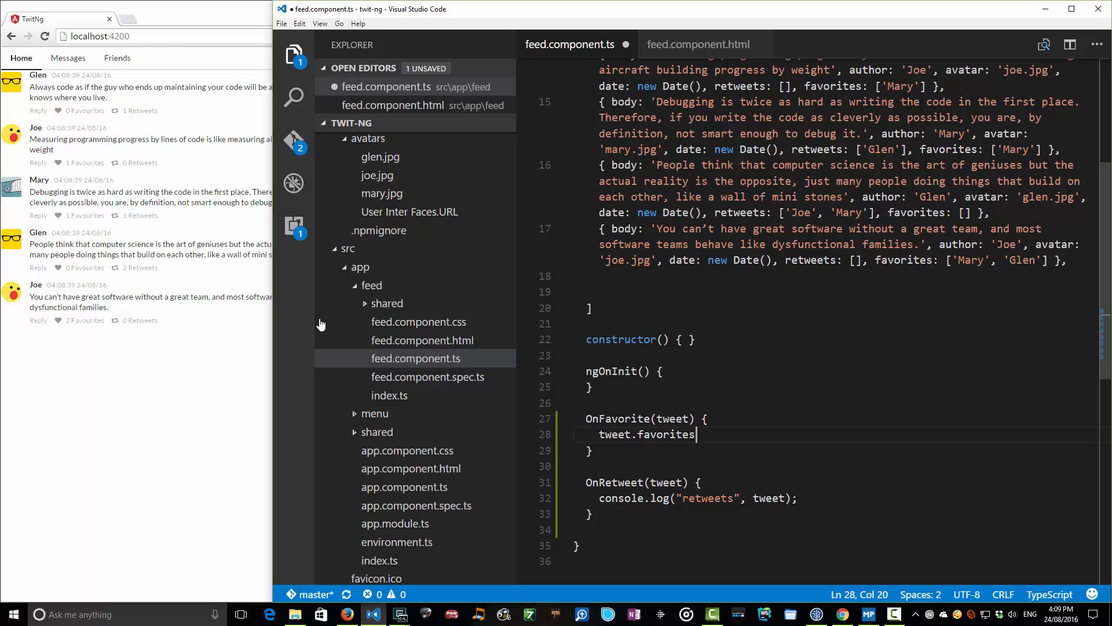
type(".")
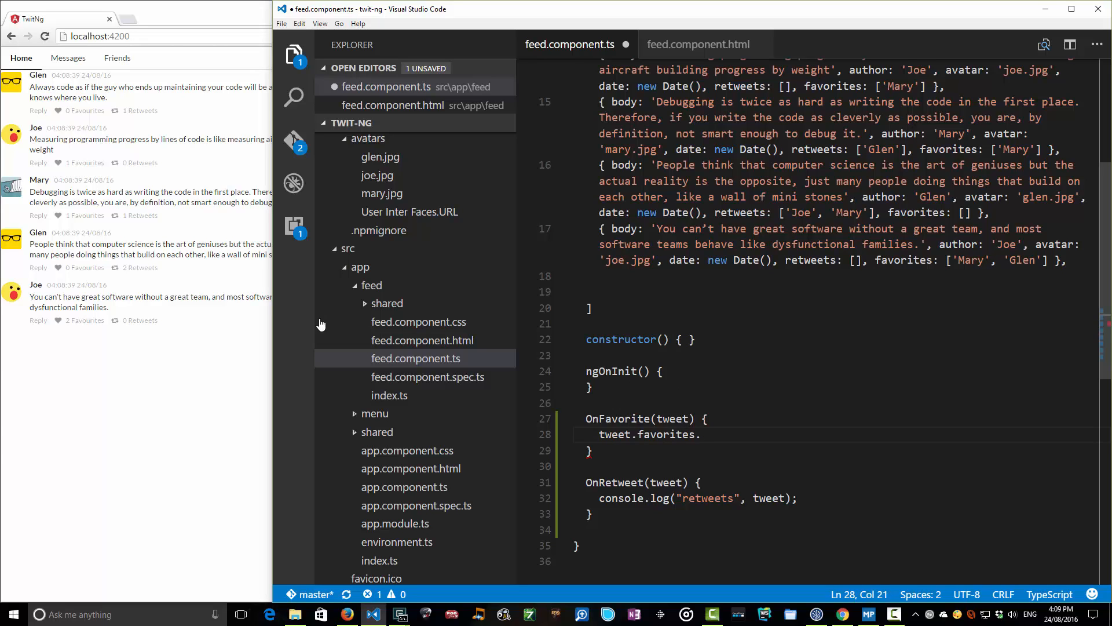
type(".push('G')")
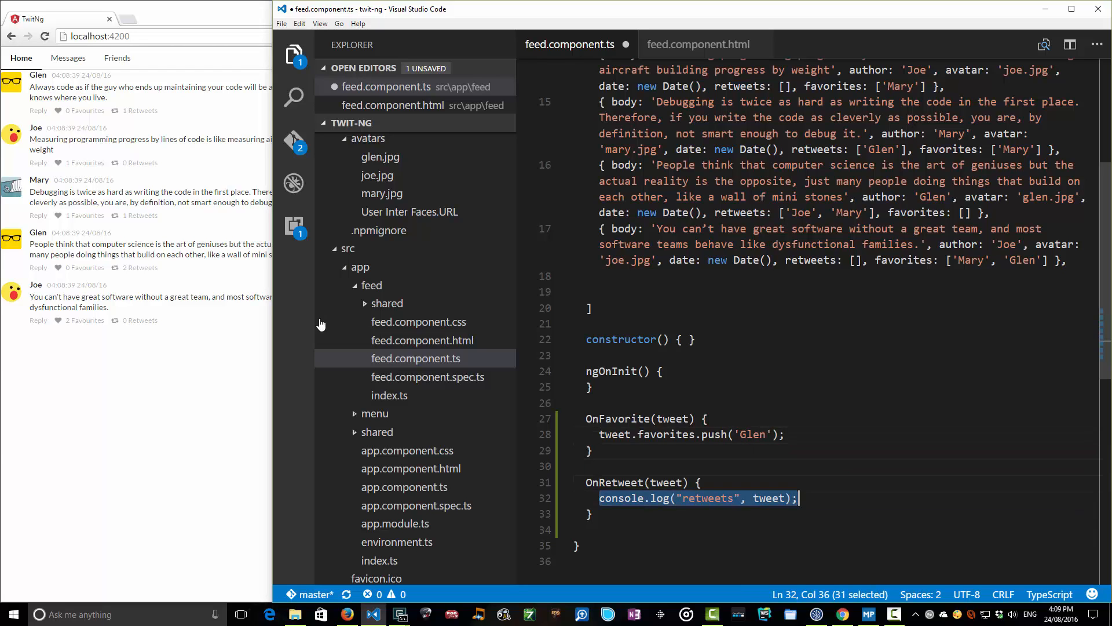
- Replace OnRetweet's log with tweet.retweets.push('Glen') and save the file
type("tweet.")
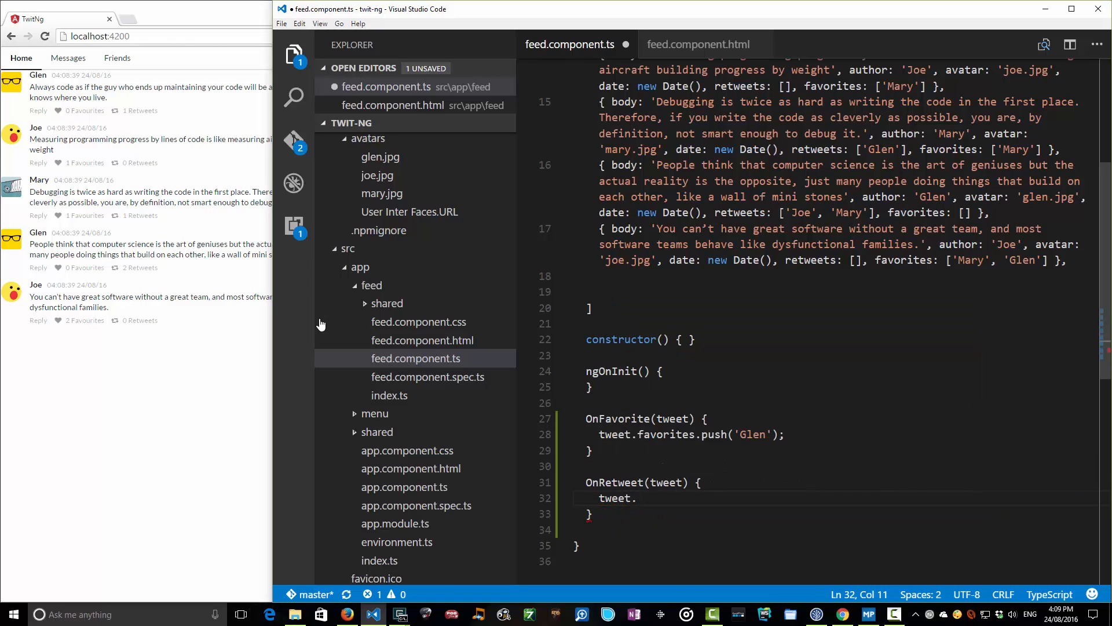
type("re")
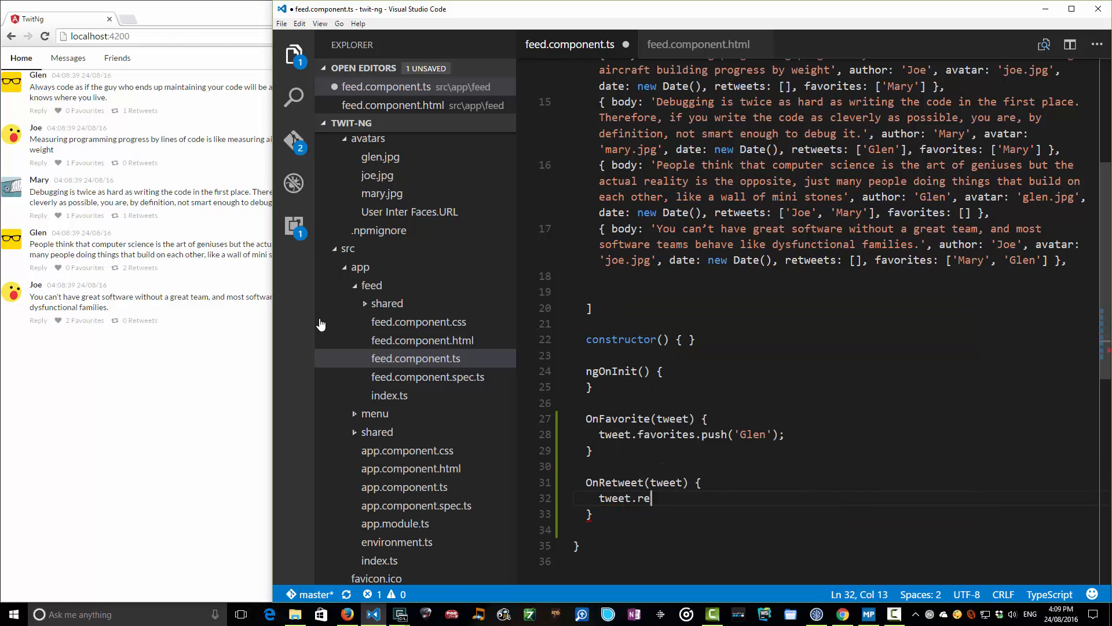
type("tweets")
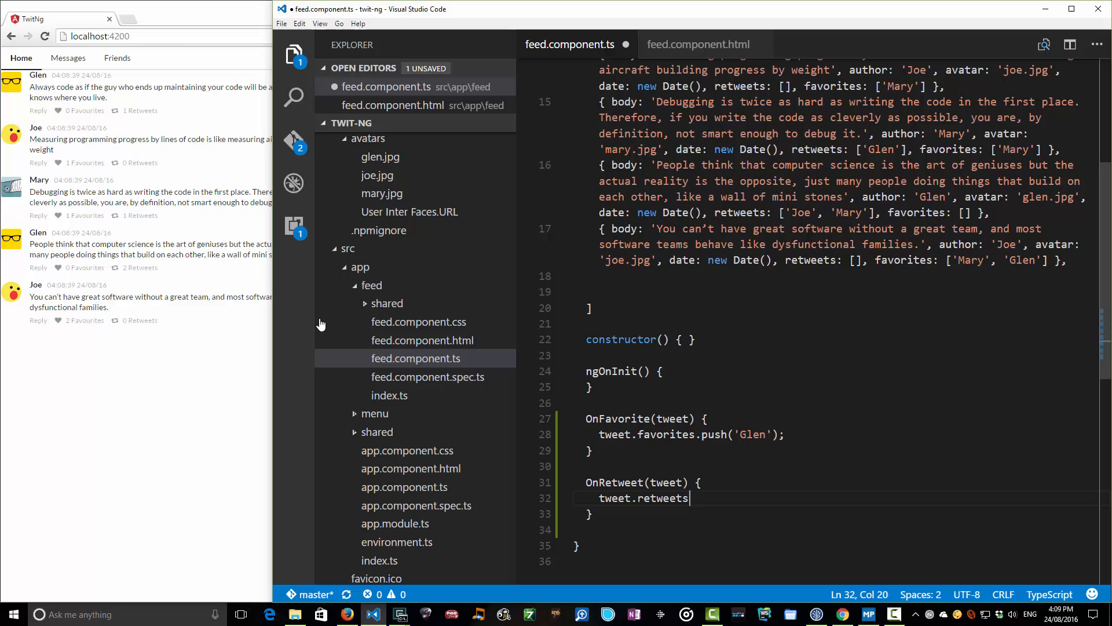
type(".push('')")
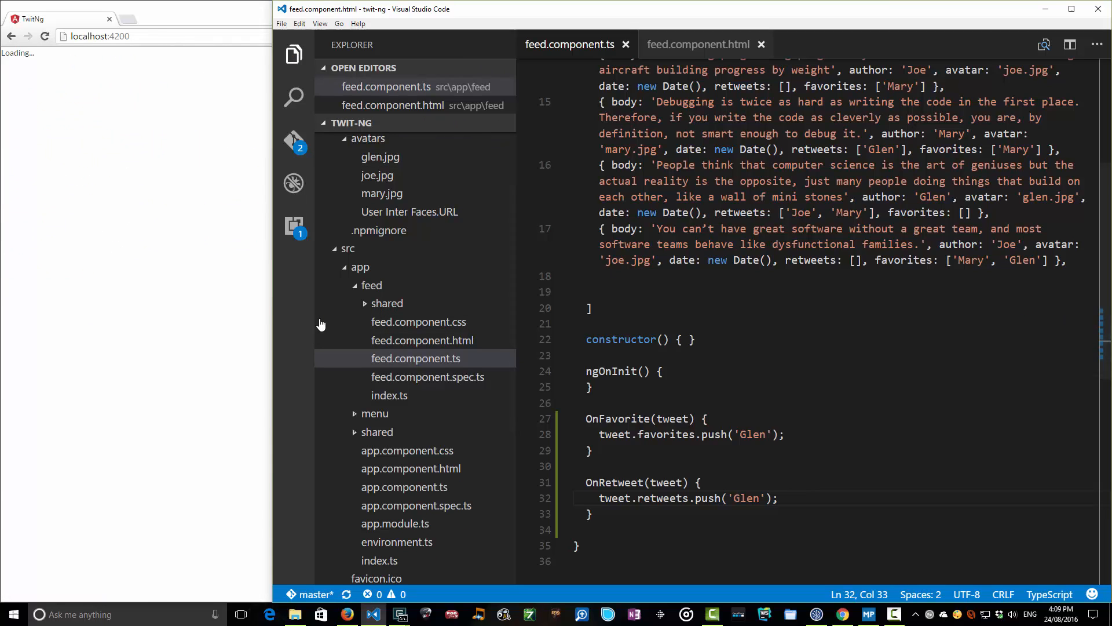
- Favourite and retweet tweets until the first shows 5 Favourites and 6 Retweets
left_click(698, 44)
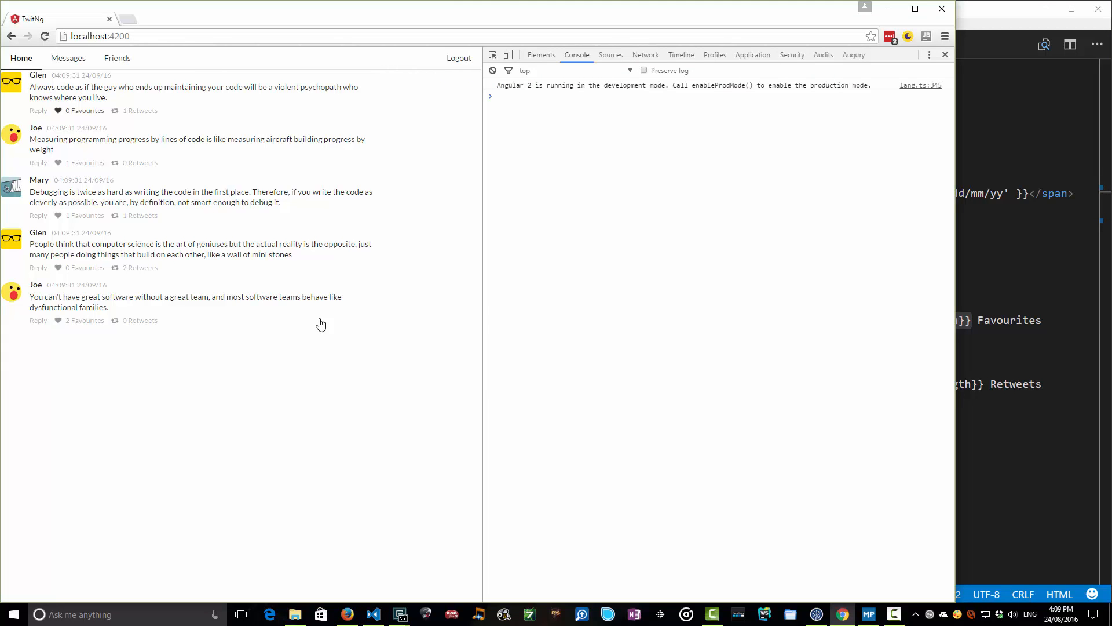
left_click(58, 110)
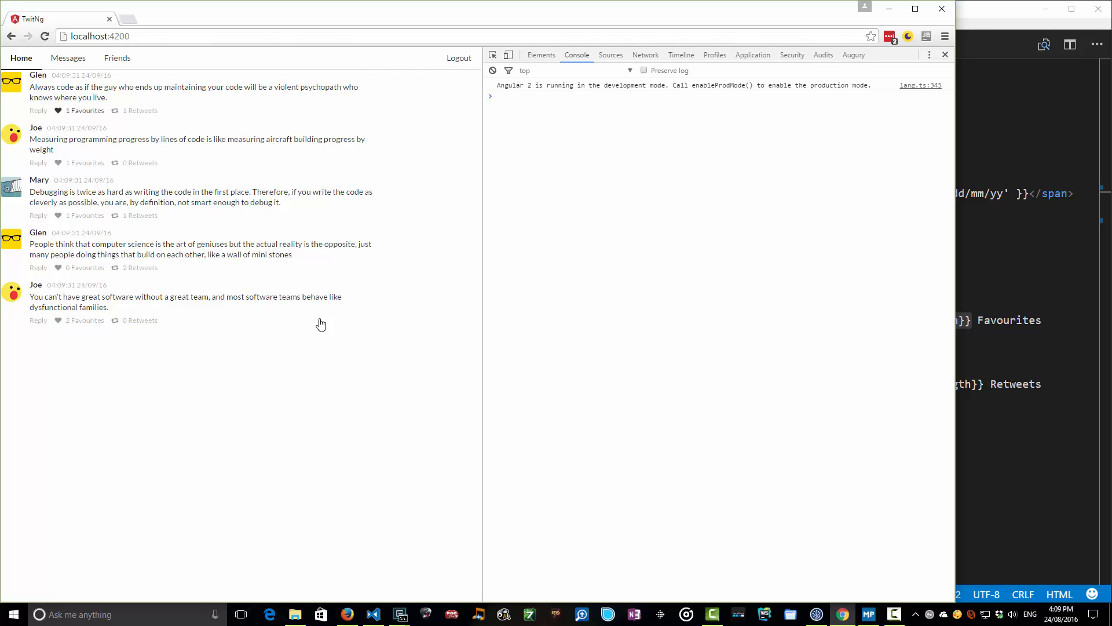
left_click(58, 110)
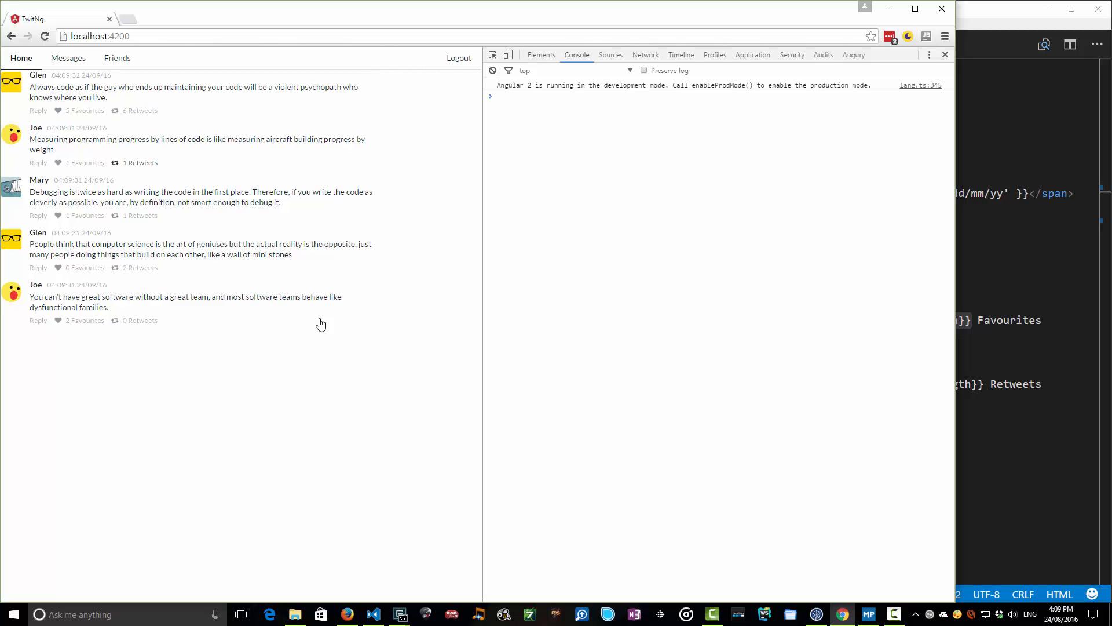
left_click(115, 162)
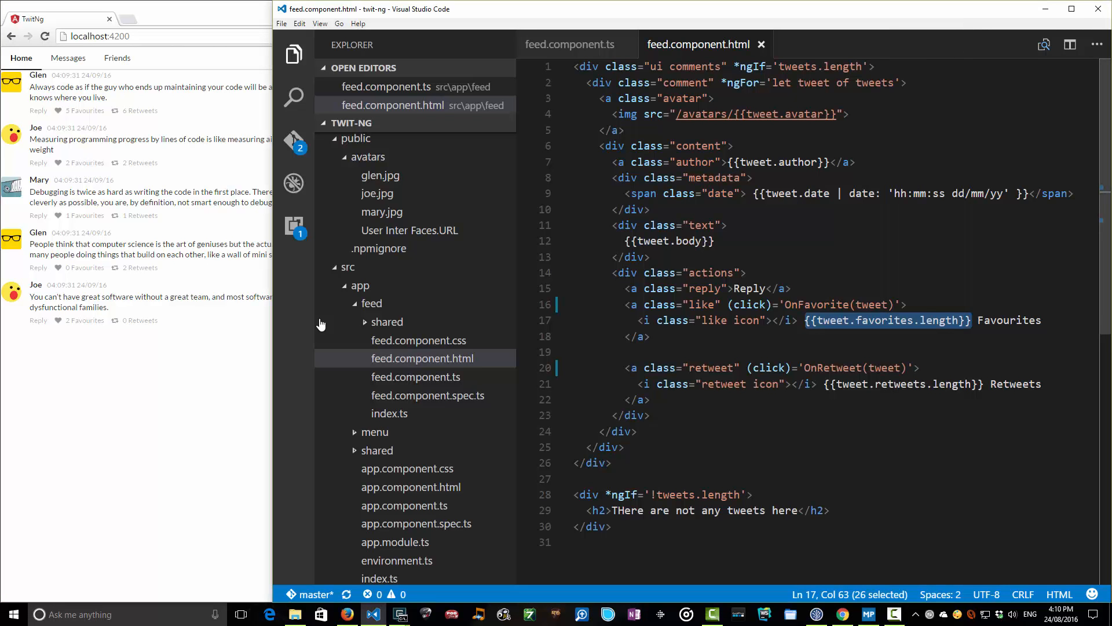
- Write isUserInCollection(collection: string[], userId: string): boolean returning collection.indexOf(userId) != -1
left_click(568, 44)
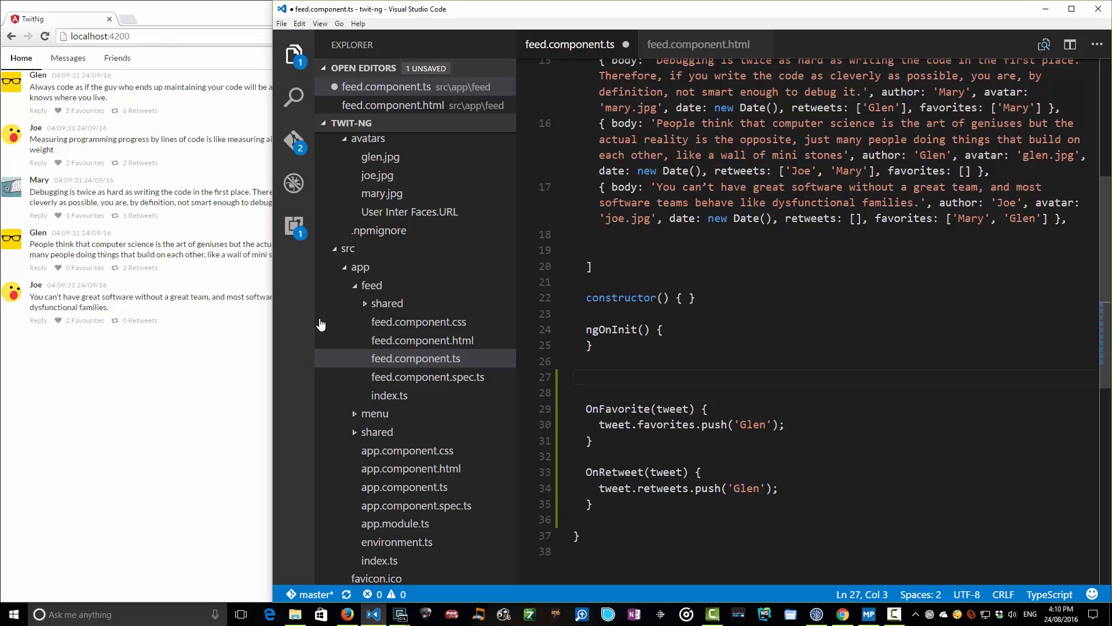
type("isU")
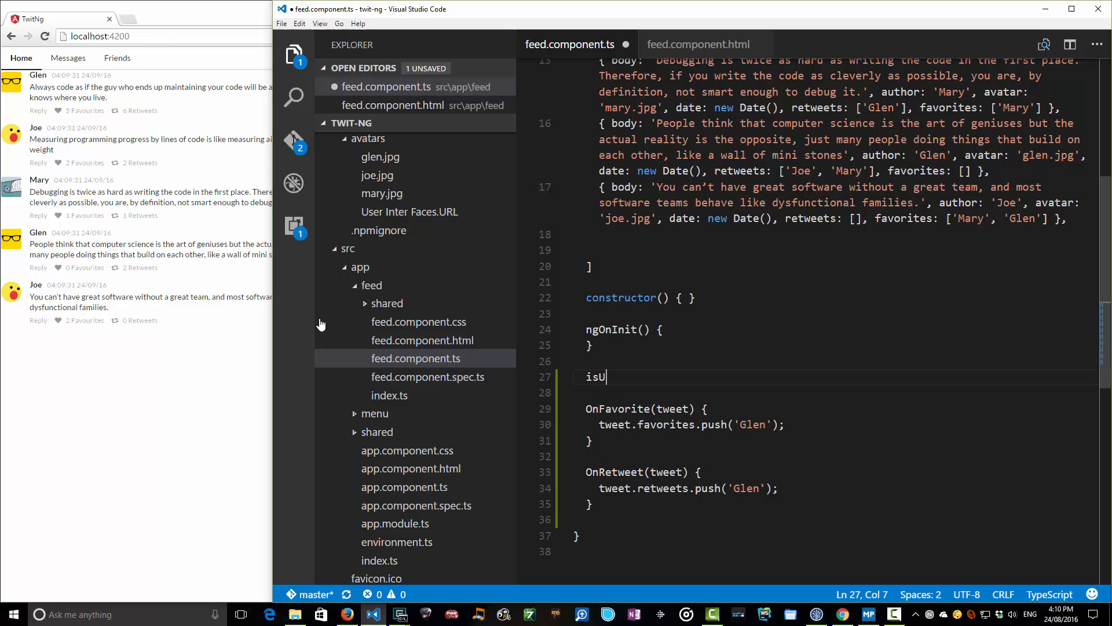
type("serInCollection")
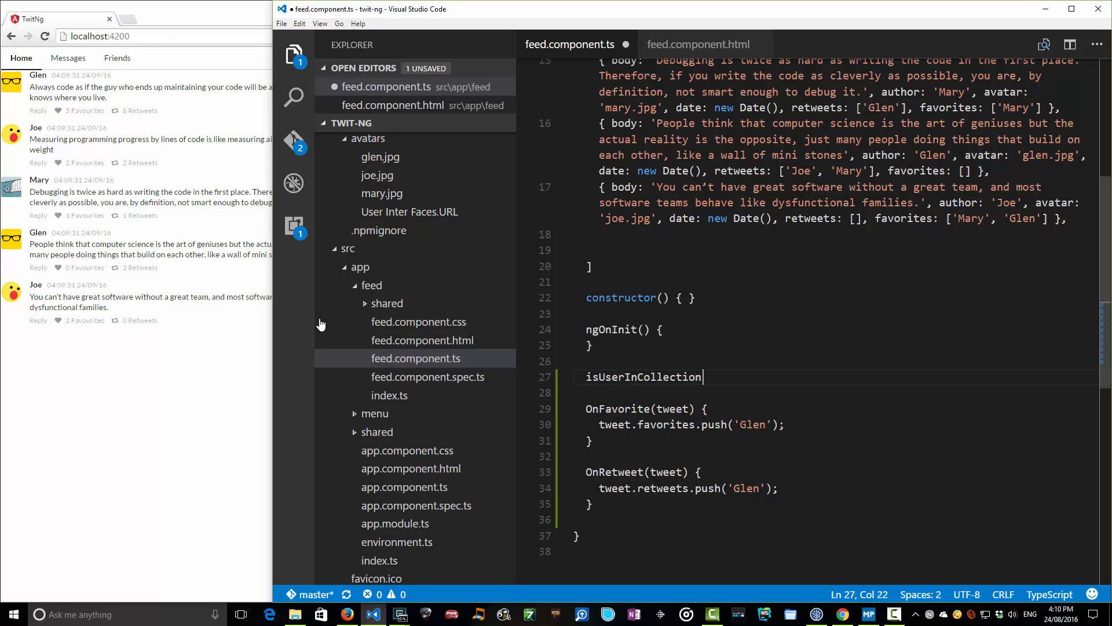
type("(collection :")
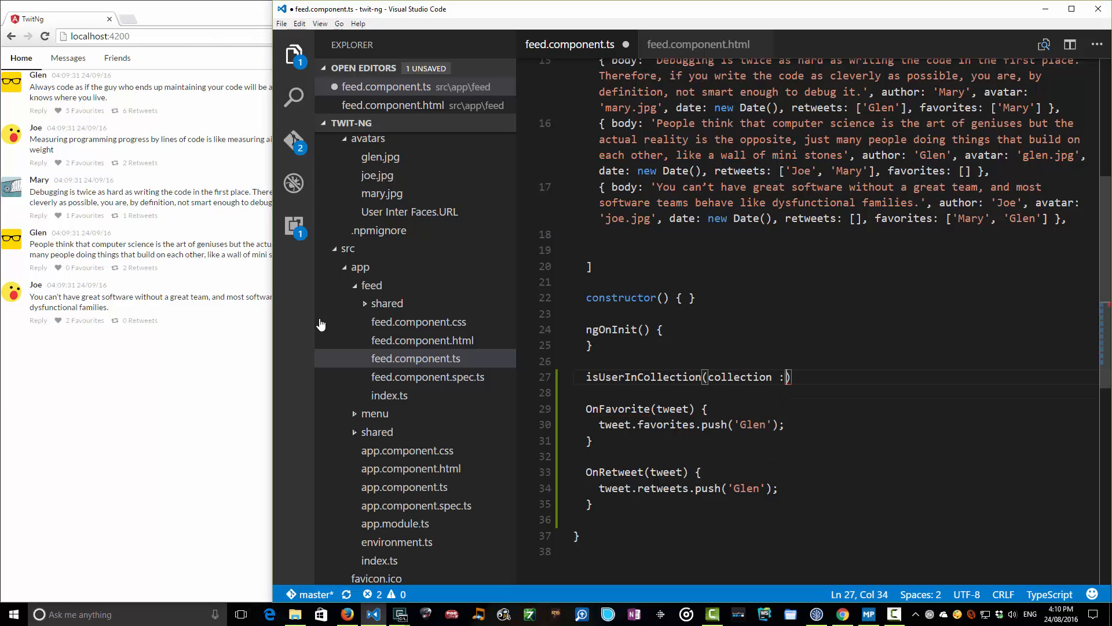
type("string[")
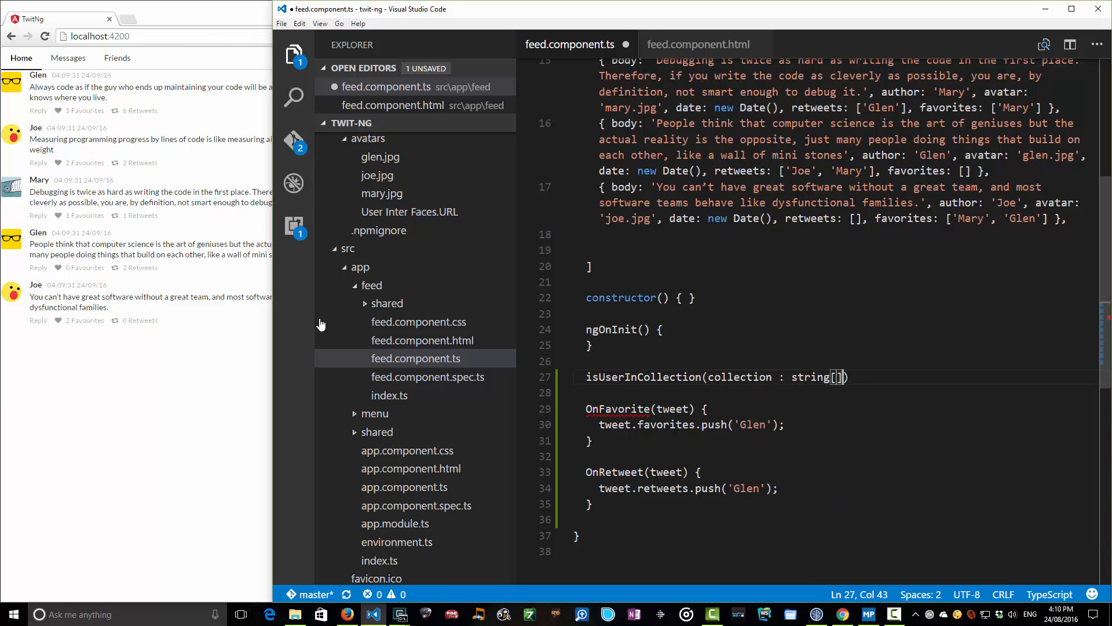
type(", userId : string")
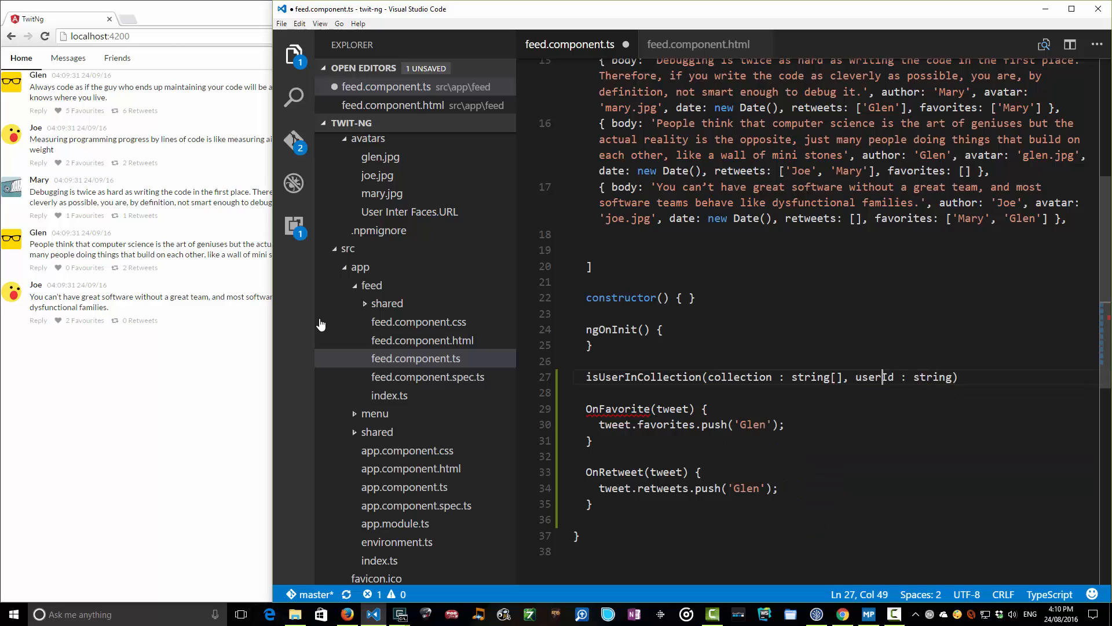
key("Right")
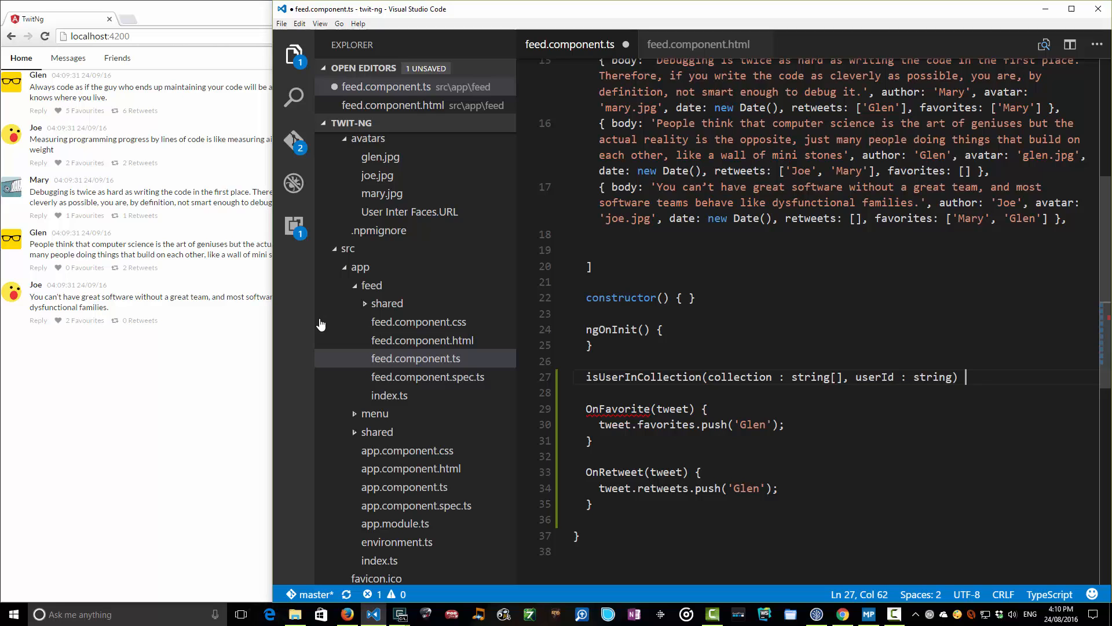
type(": boole")
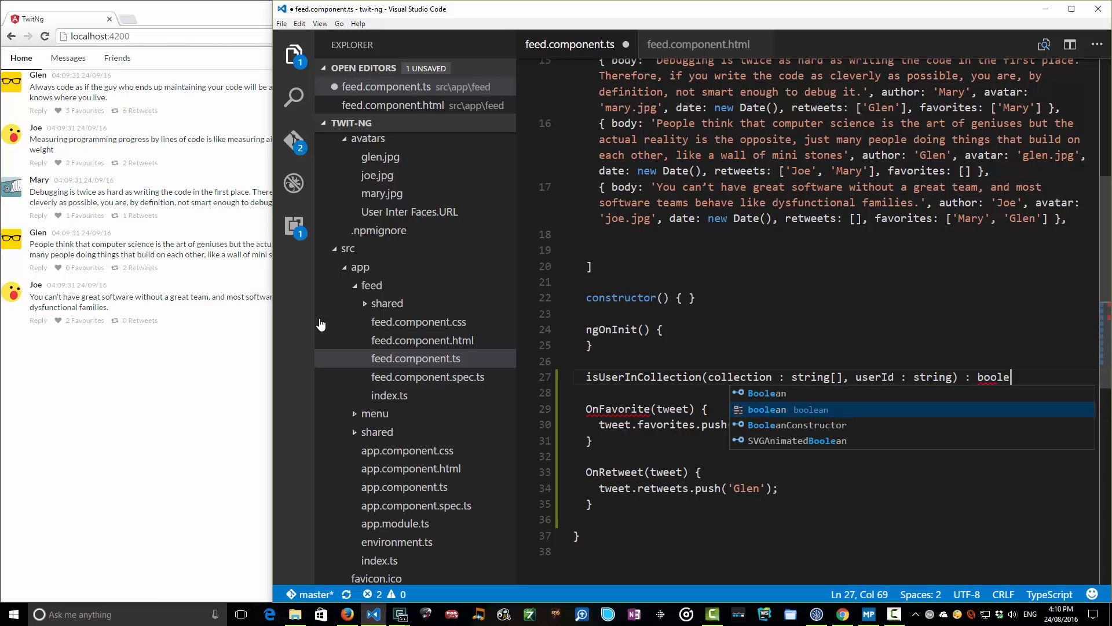
key("Tab")
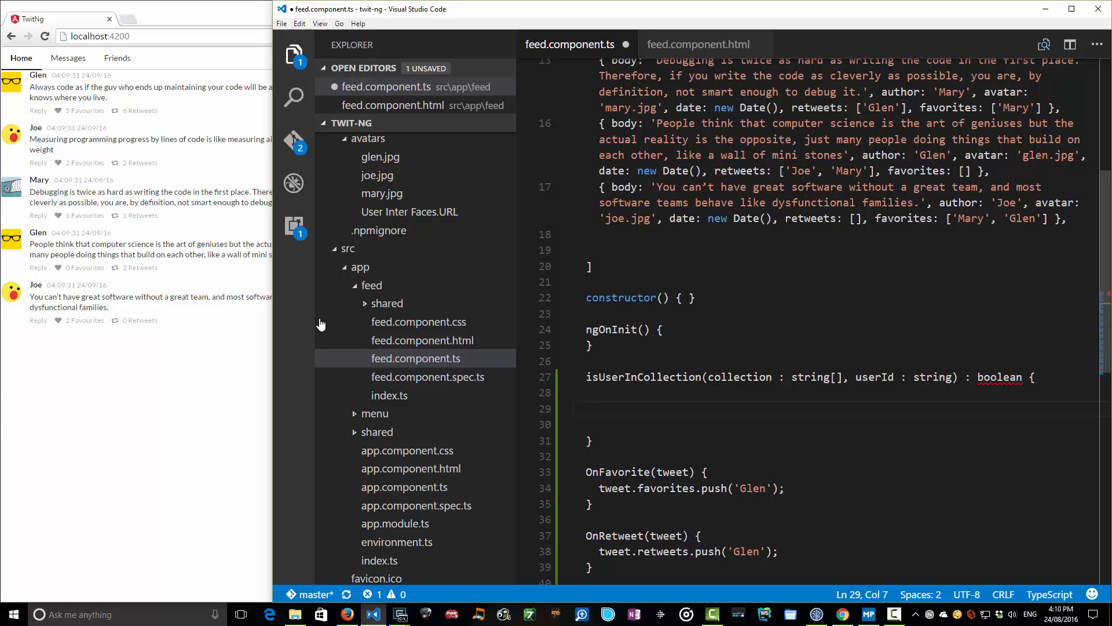
type("return collection")
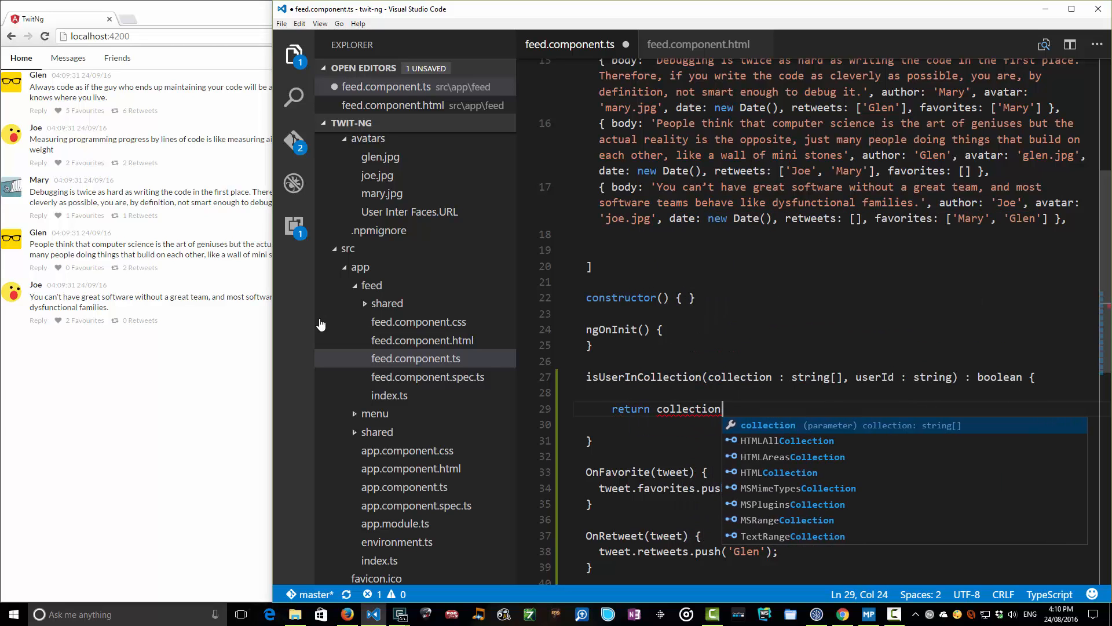
type(".indexOf(userId) != -1;")
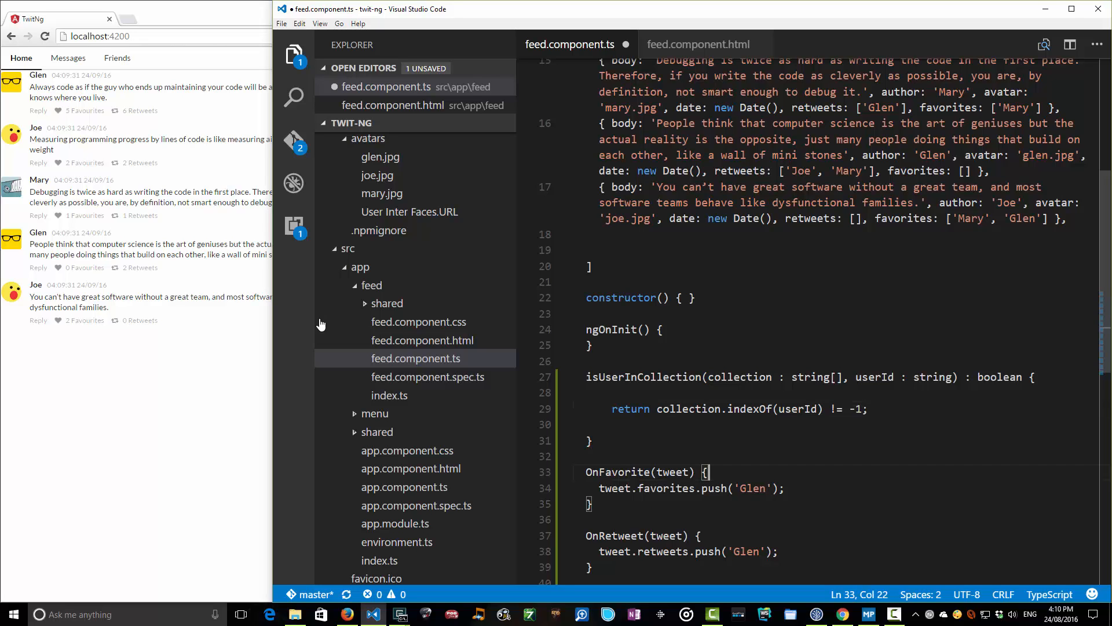
- Guard the Glen pushes with if (!this.isUserInCollection(tweet.favorites, 'Glen'))
key("enter")
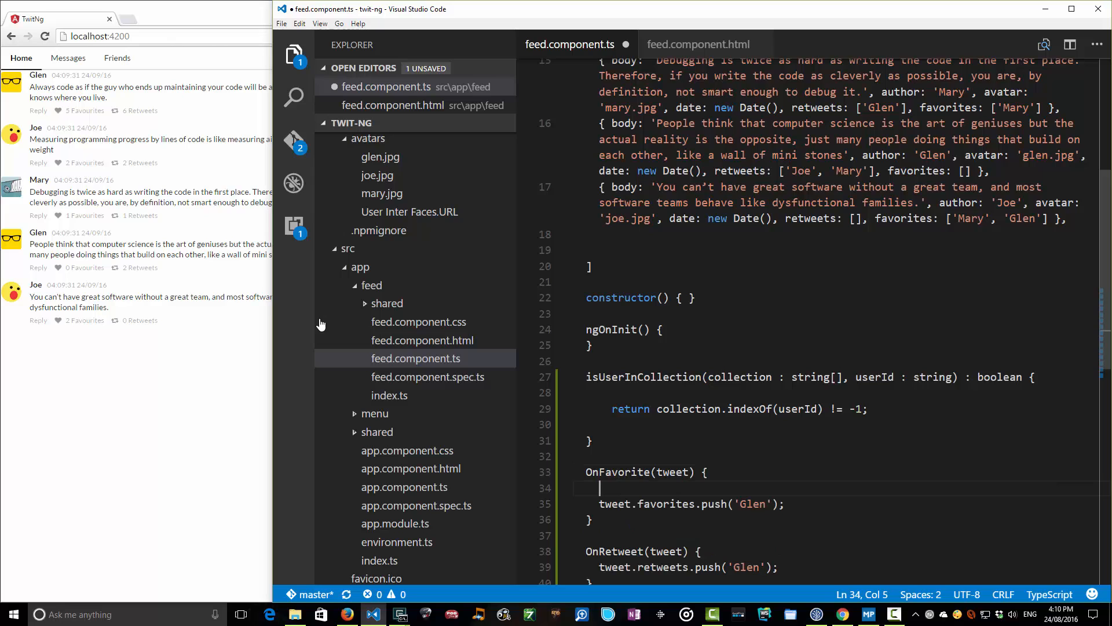
type("if (!")
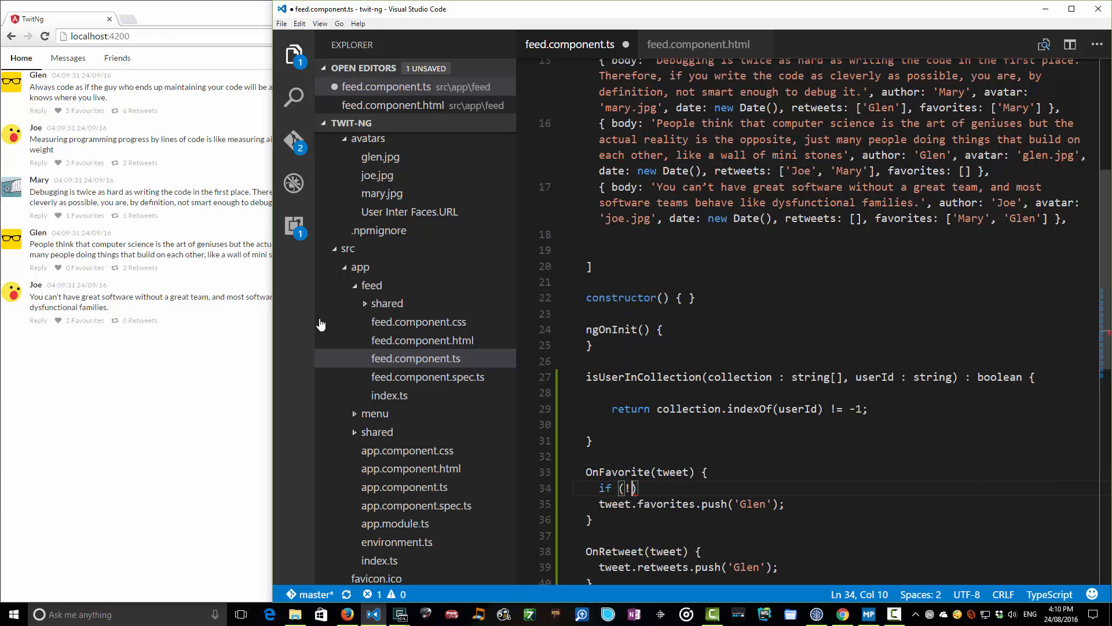
type("isUserIn")
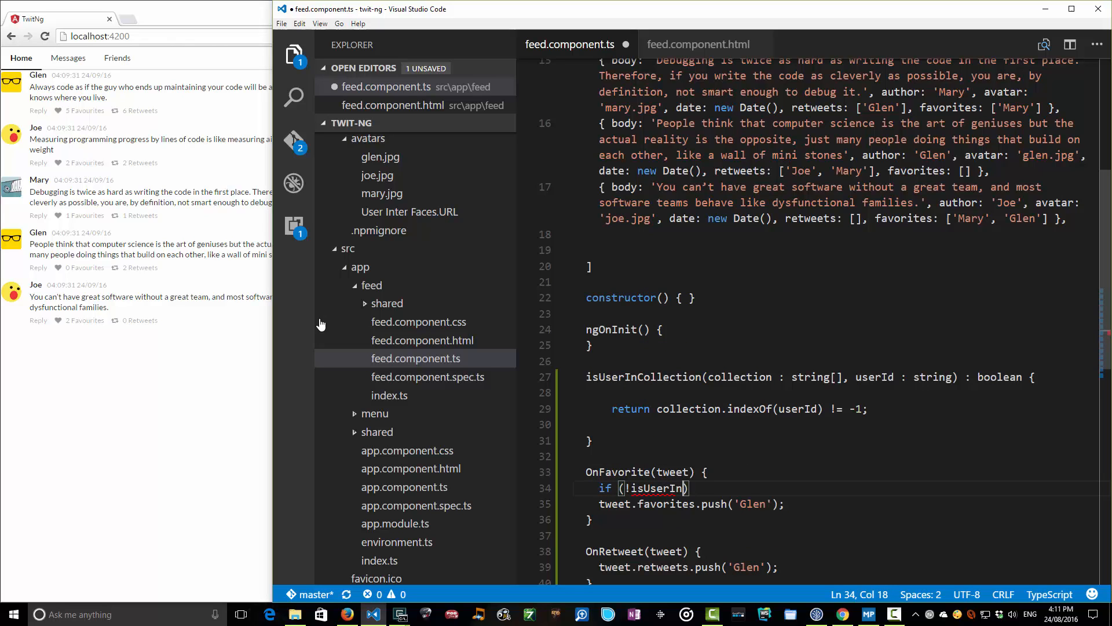
type("Collection(t")
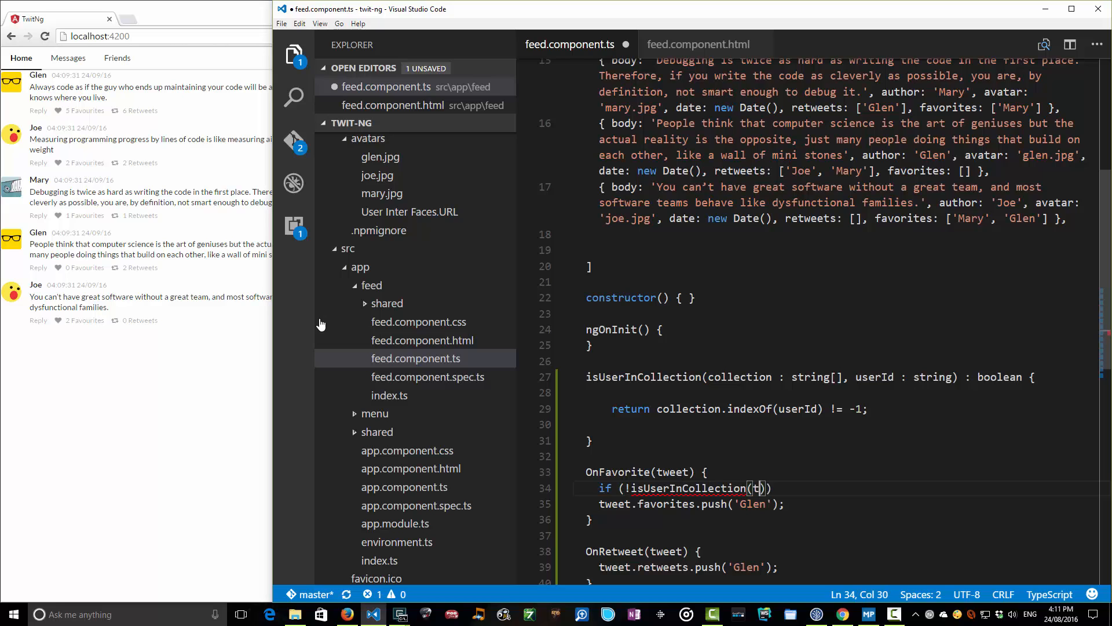
type("weet.favorites")
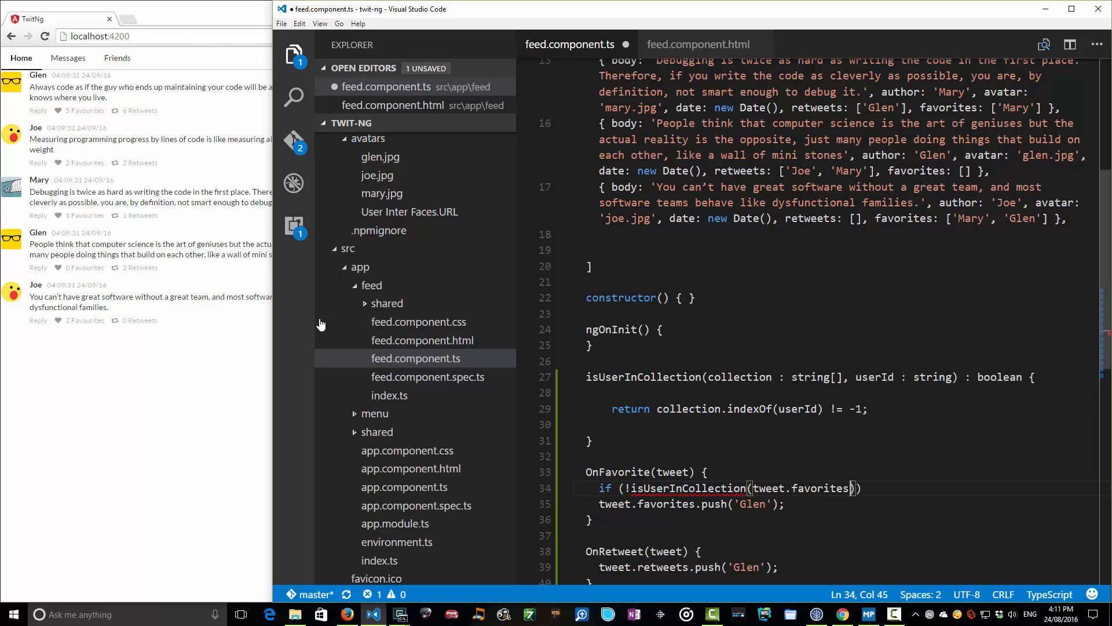
type(", 'Glen'")
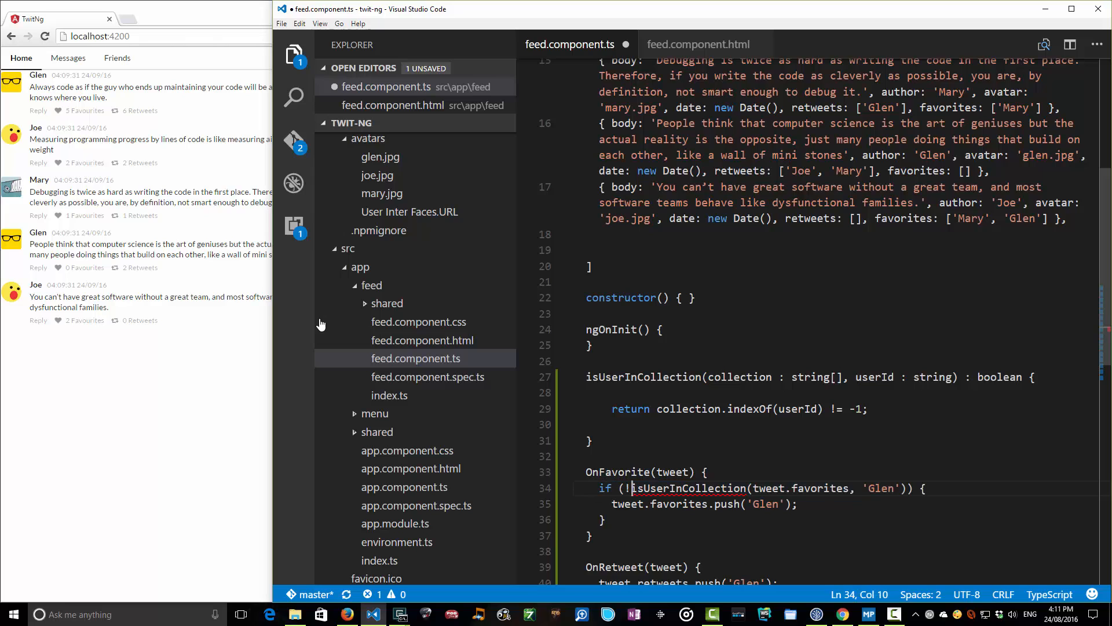
type("this.")
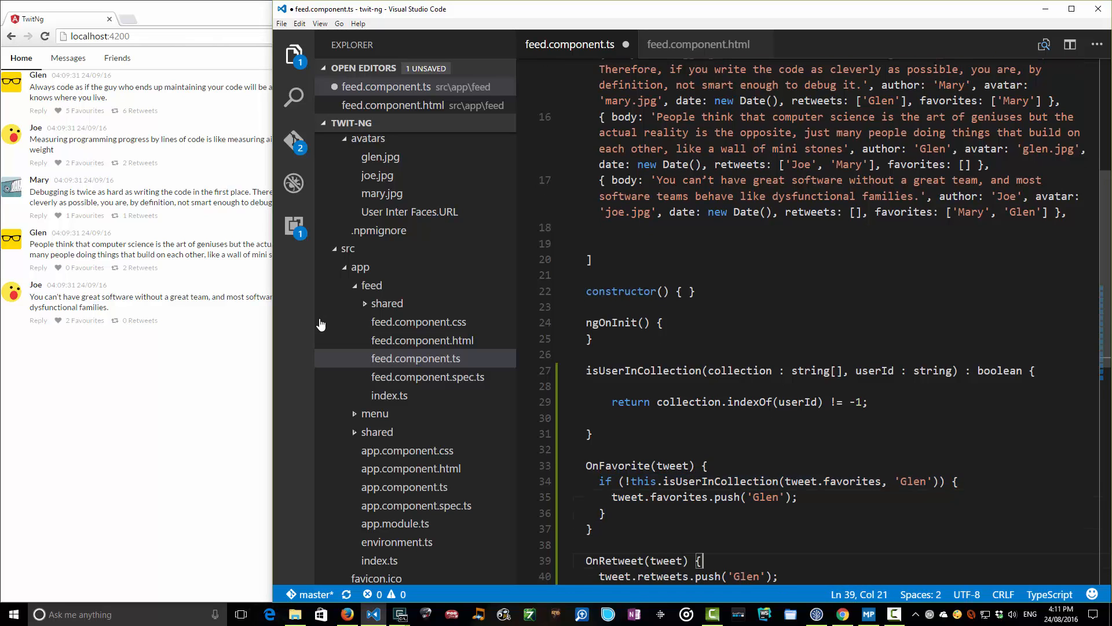
type("if (!this.isUserInCollection(tweet.favorites, 'Glen')) {")
type("}")
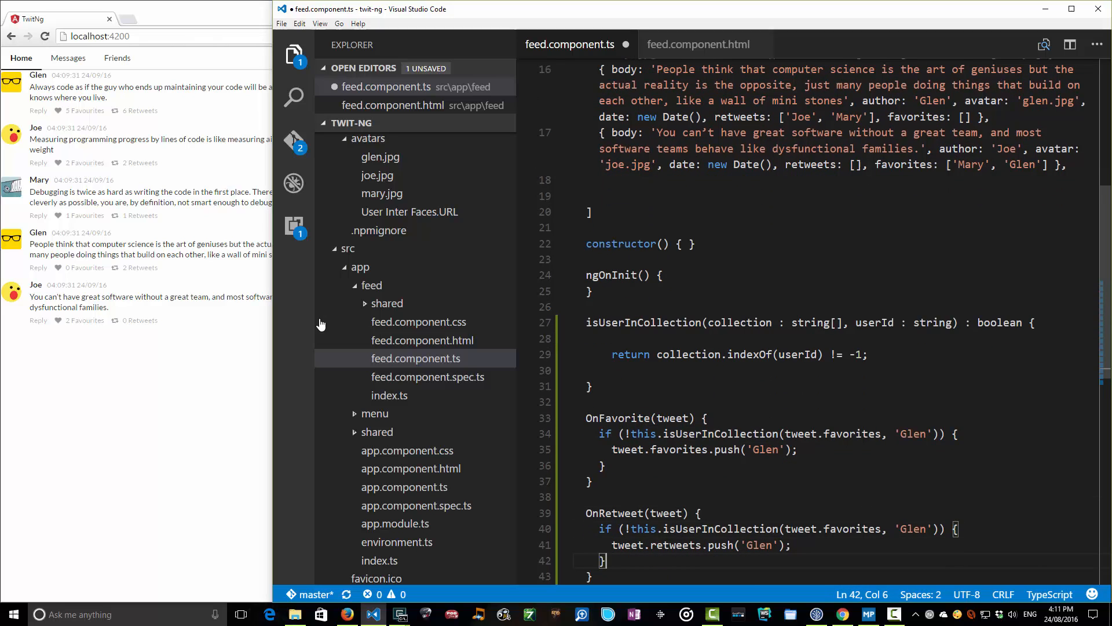
double_click(614, 513)
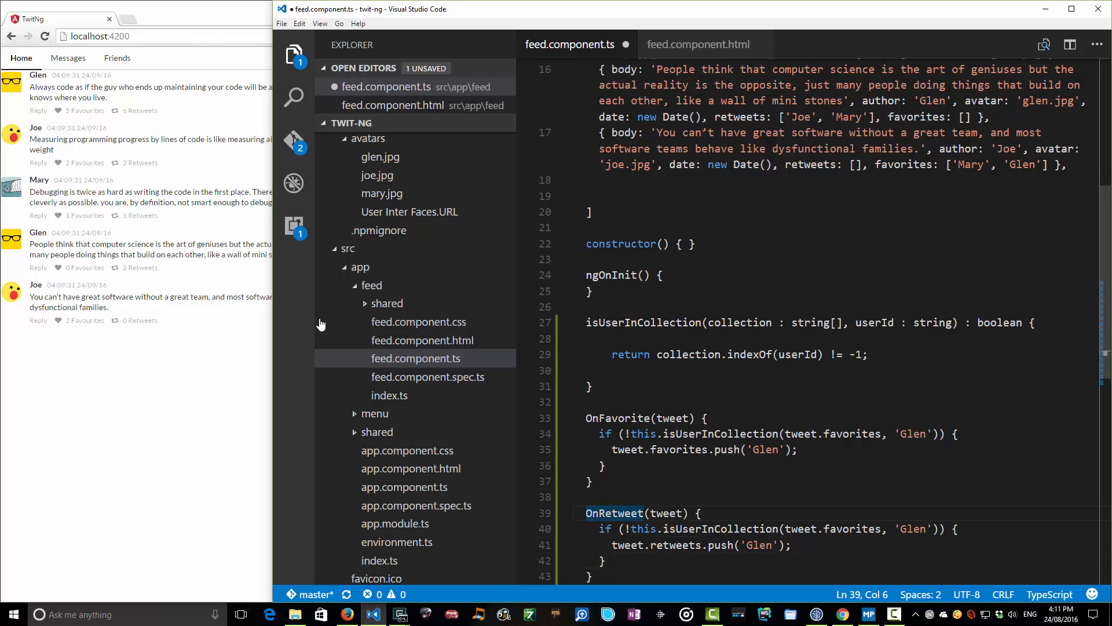
double_click(674, 545)
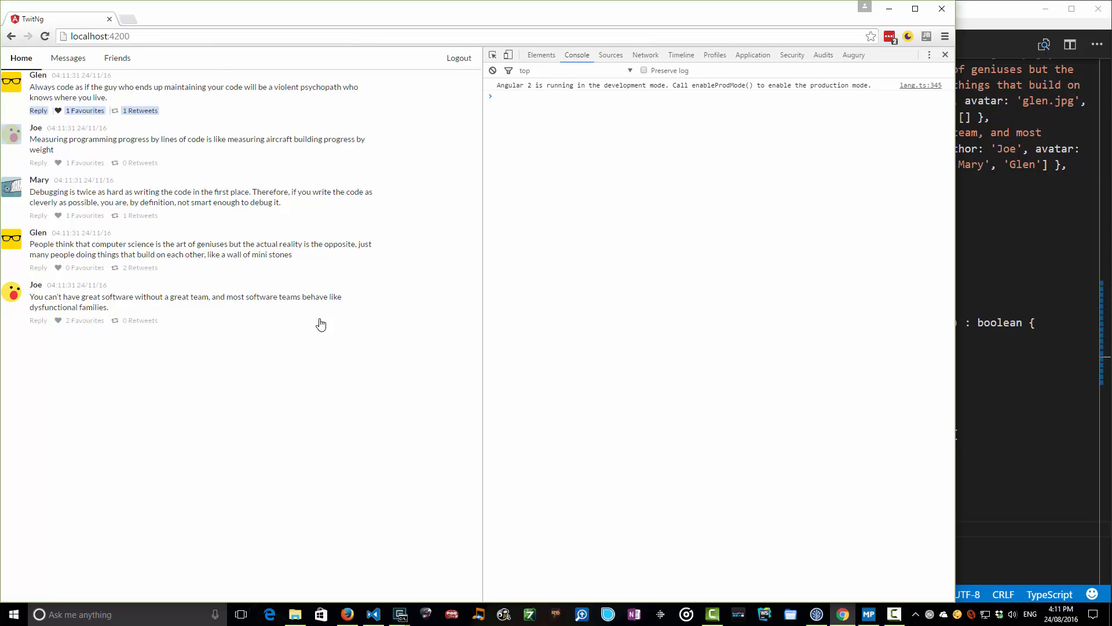
- Retweet the first Glen tweet again, raising it to 2 retweets with 1 favourite
left_click(139, 110)
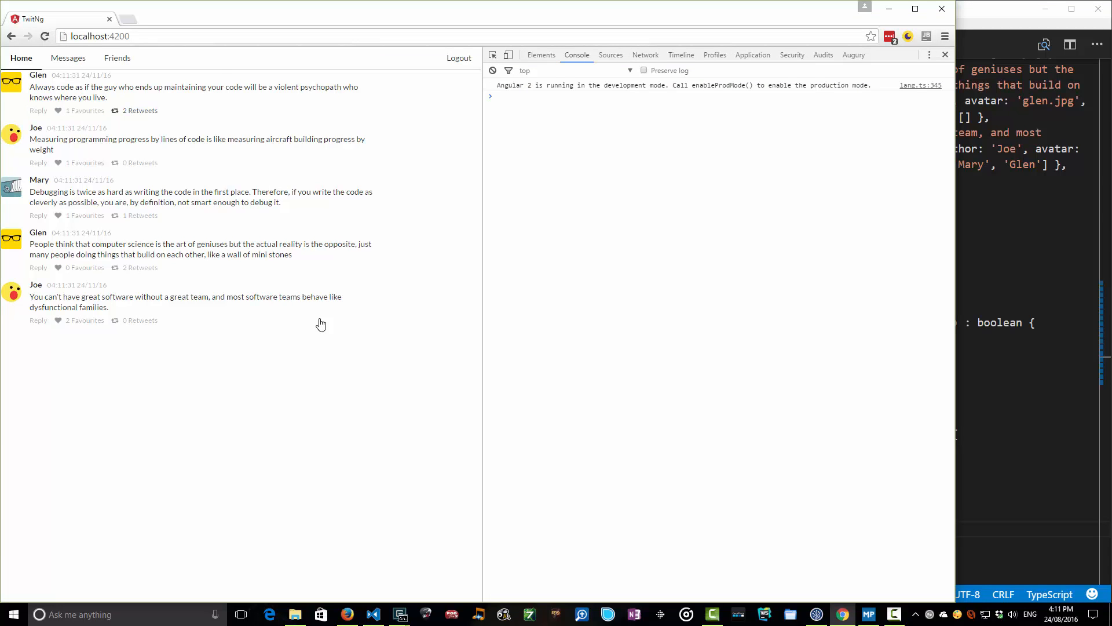